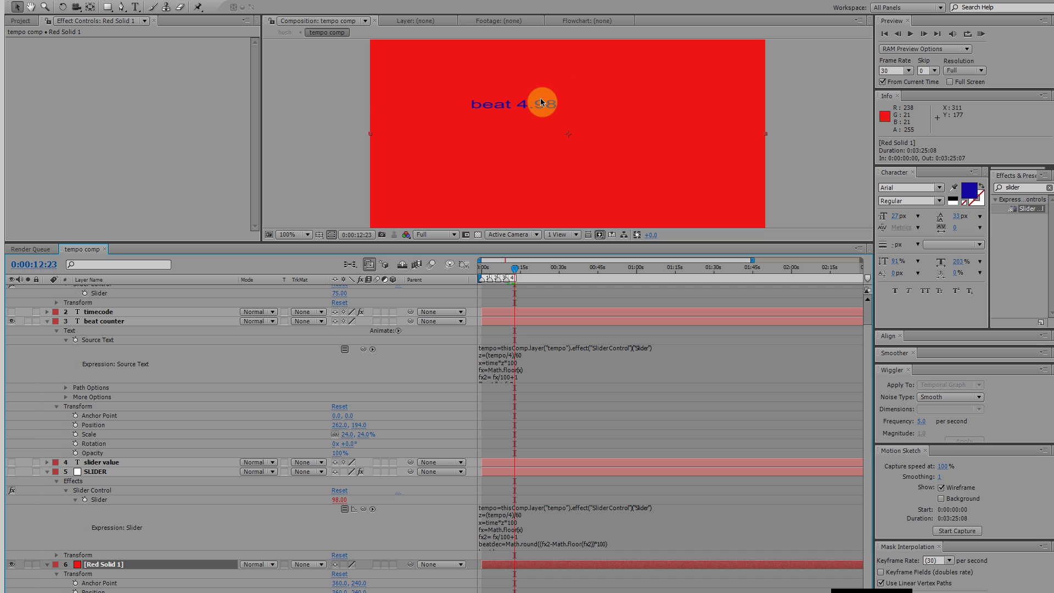
mouse_move(363, 94)
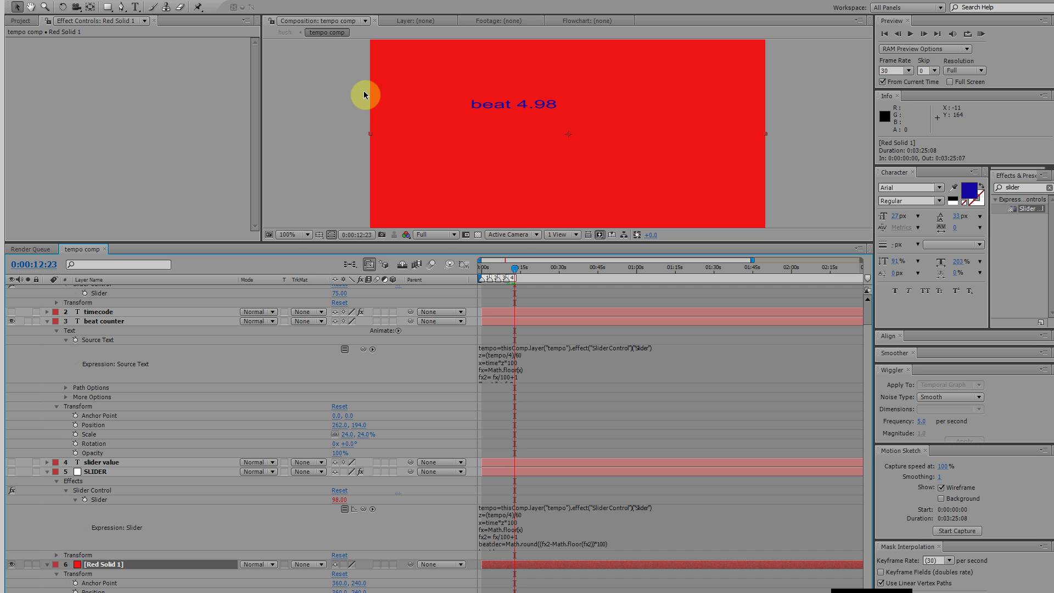
mouse_move(319, 203)
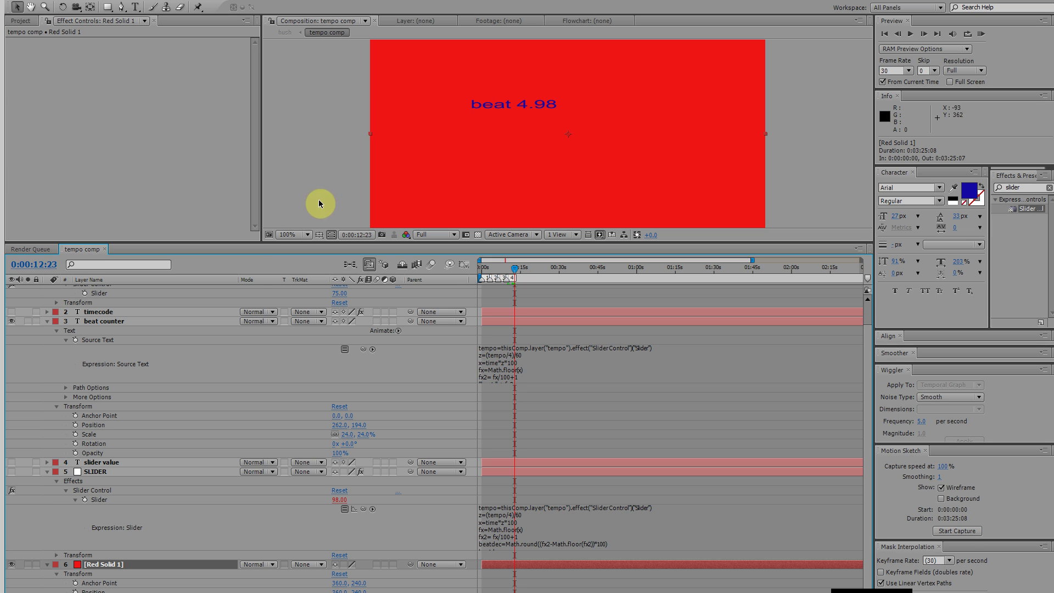
mouse_move(182, 344)
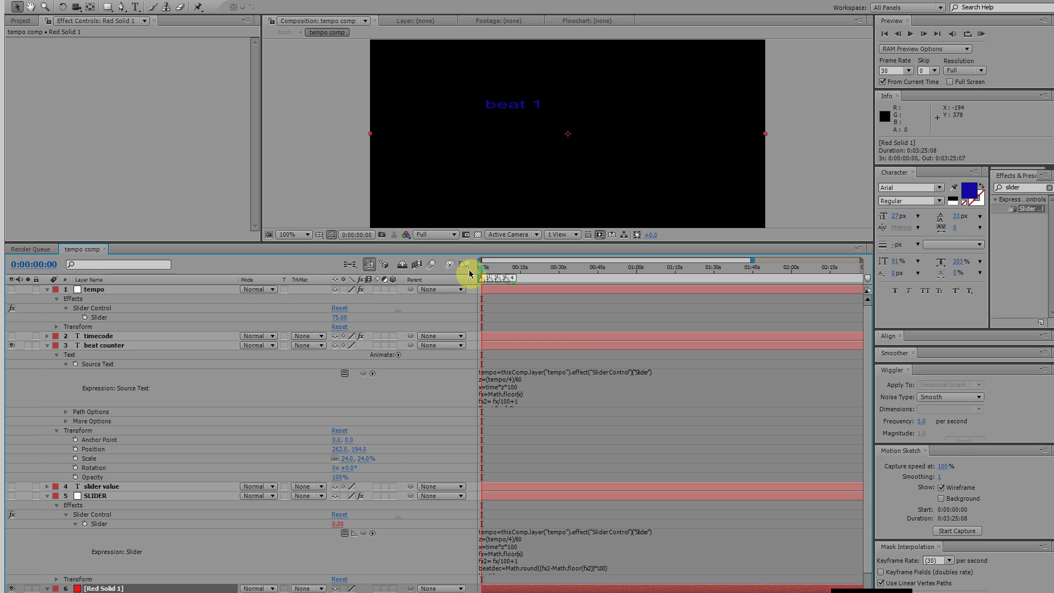
mouse_move(447, 419)
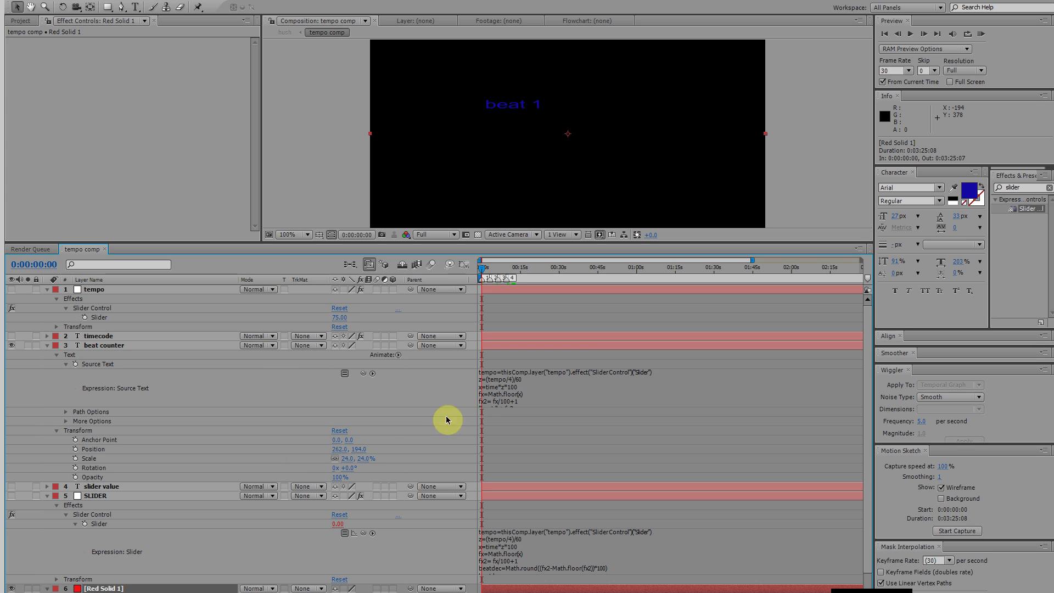
mouse_move(660, 377)
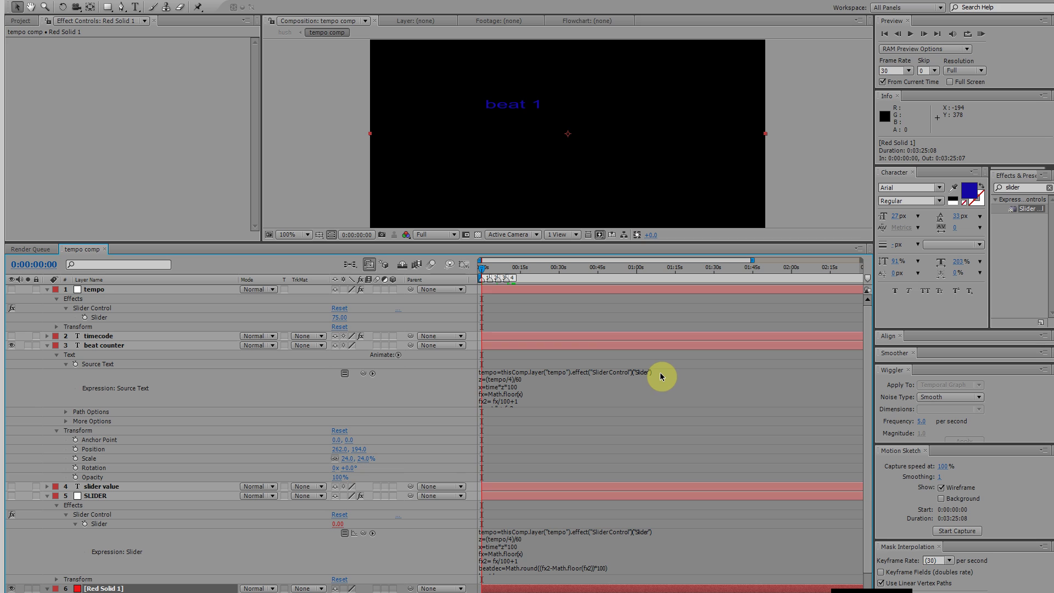
mouse_move(643, 378)
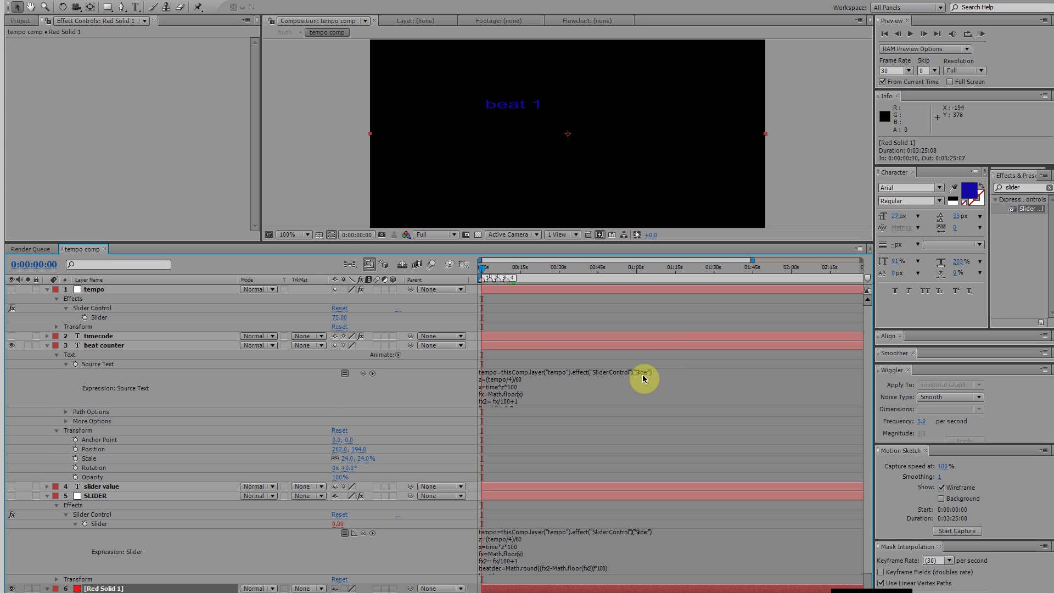
mouse_move(462, 370)
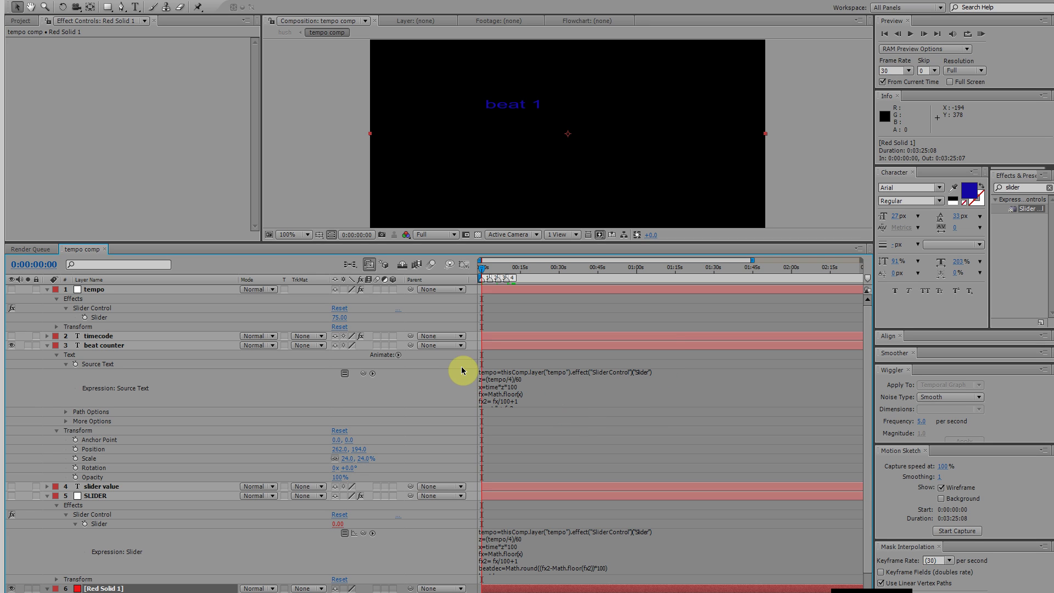
Step: Return the tempo comp to its first frame so the counter reads beat 1
left_click(486, 274)
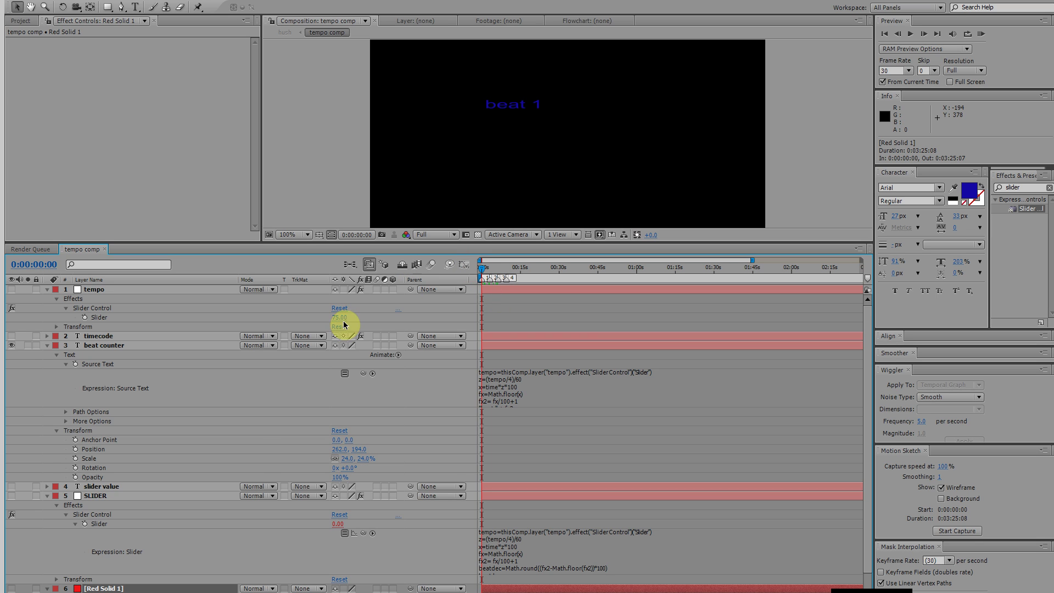
Step: Select the tempo layer so its Slider Control at 75.00 shows in Effect Controls
scroll("down", 3)
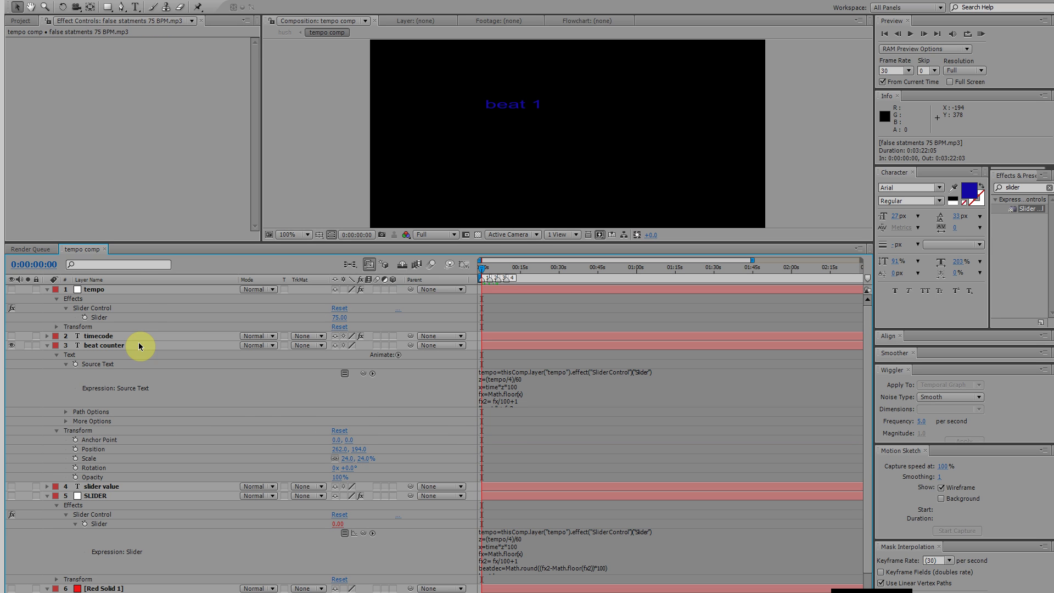
left_click(93, 289)
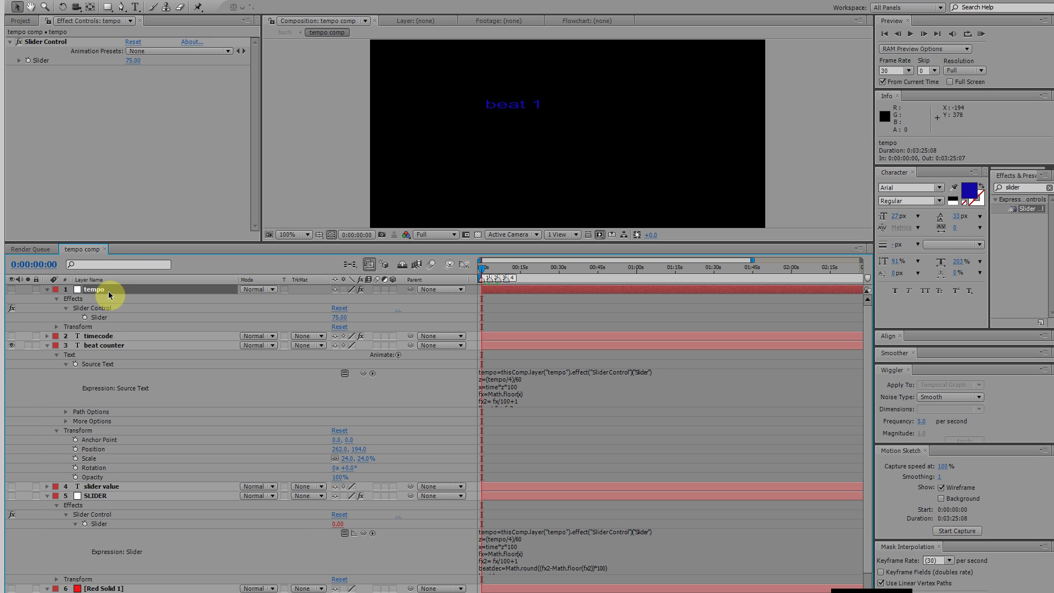
mouse_move(146, 134)
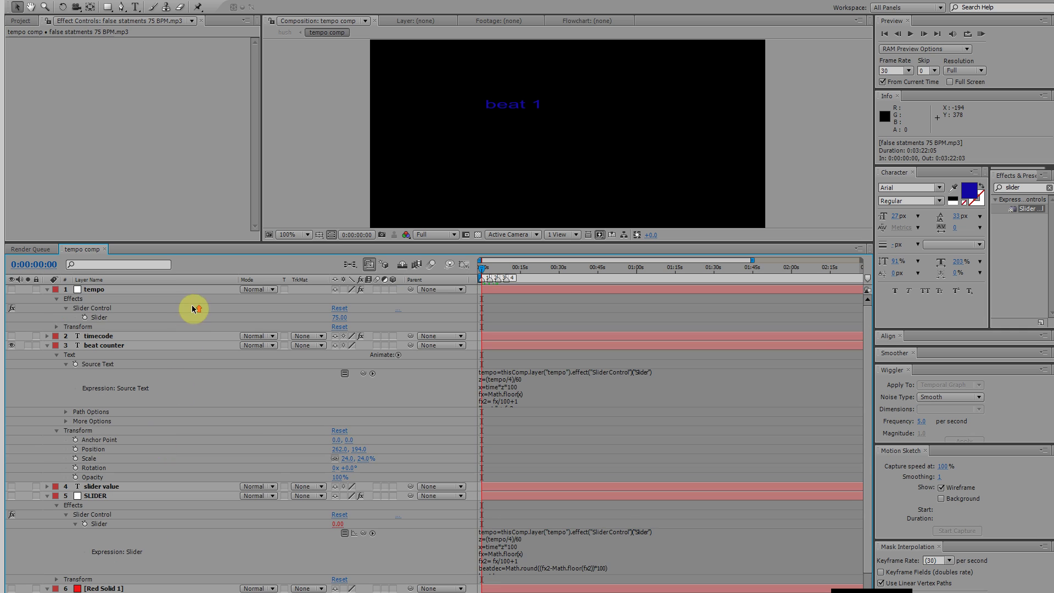
left_click(94, 289)
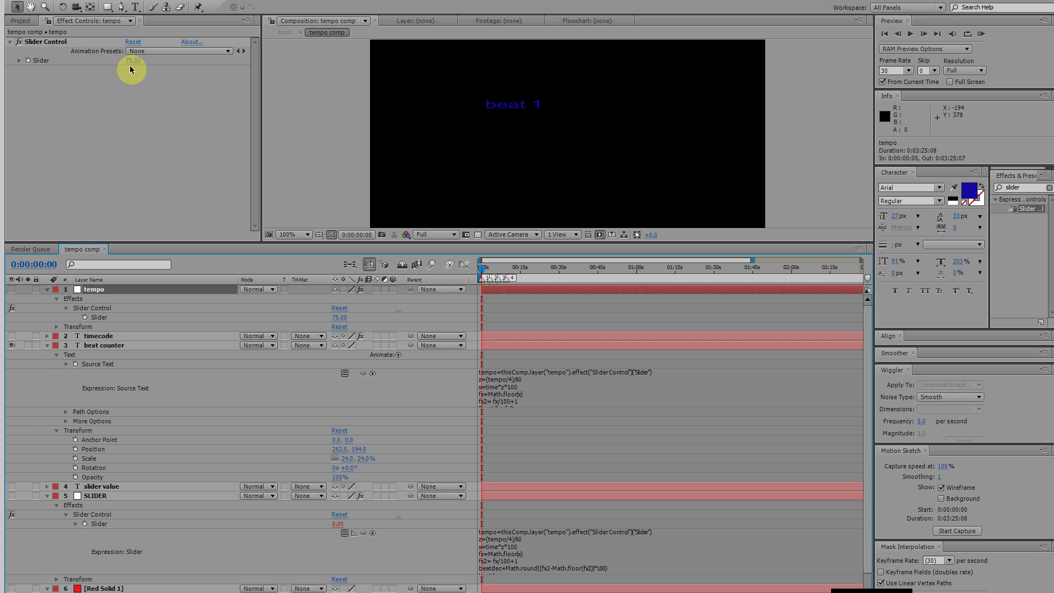
left_click(93, 288)
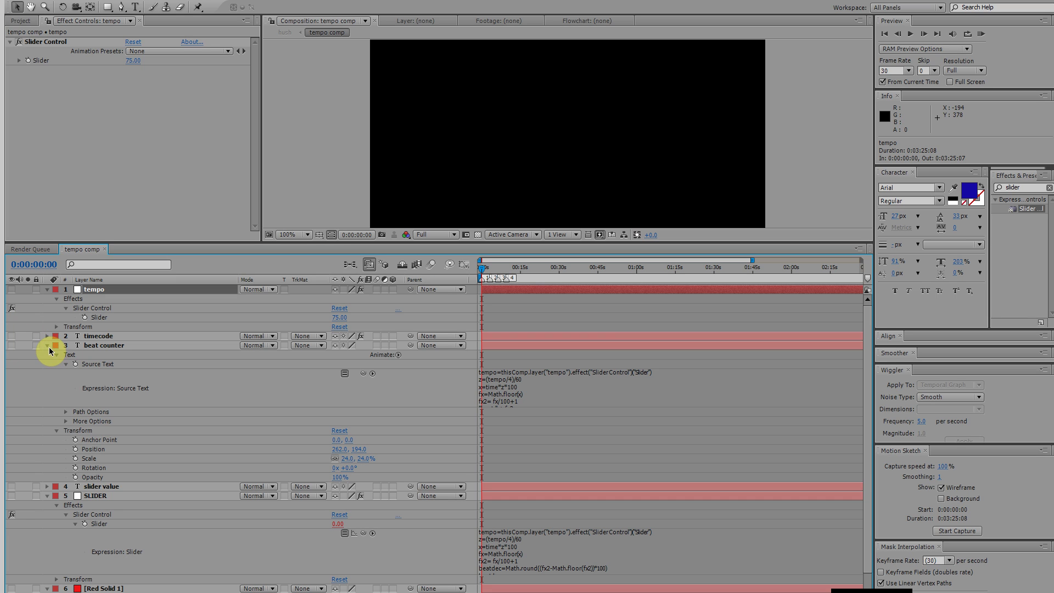
Step: Collapse the beat counter layer and select the SLIDER layer to show its slider effect
left_click(47, 344)
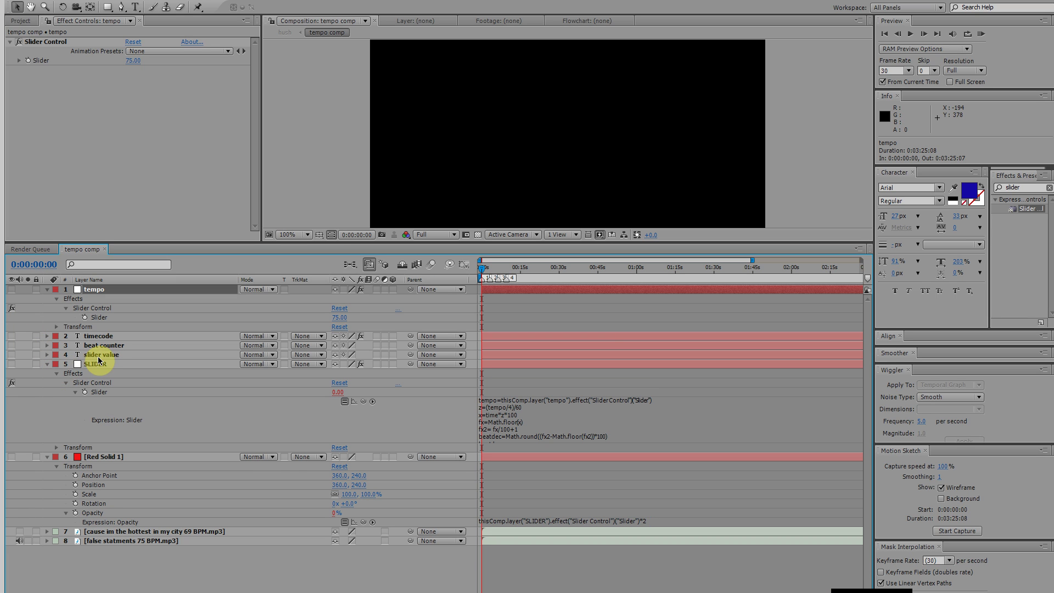
left_click(95, 363)
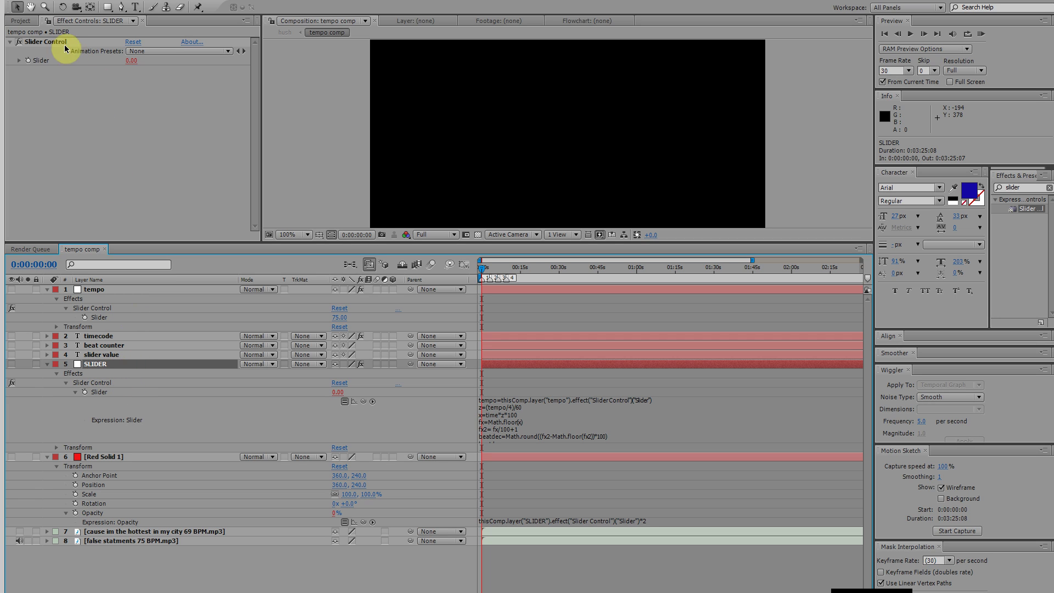
mouse_move(101, 53)
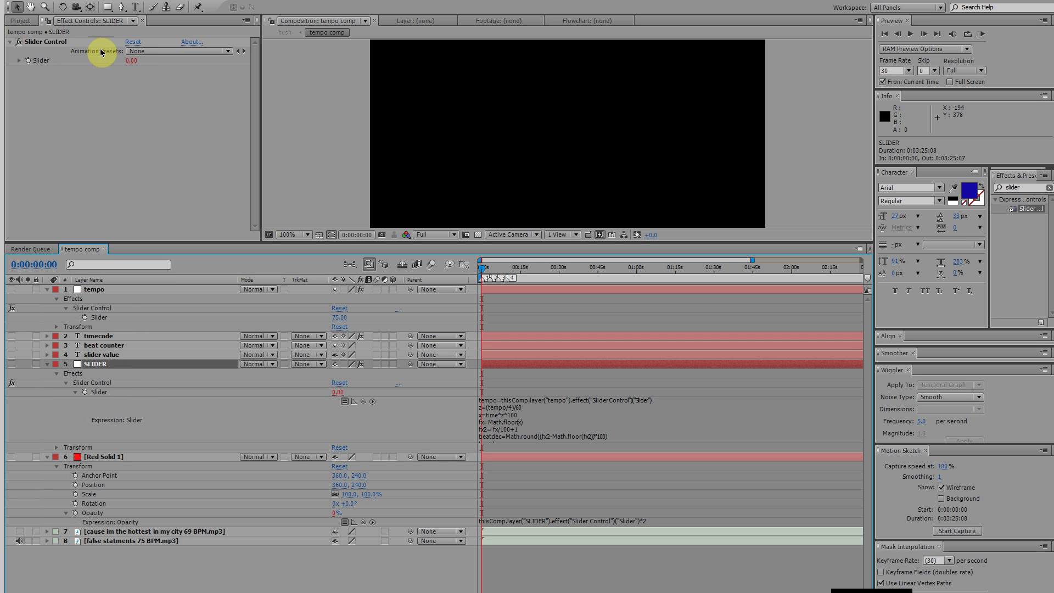
mouse_move(124, 80)
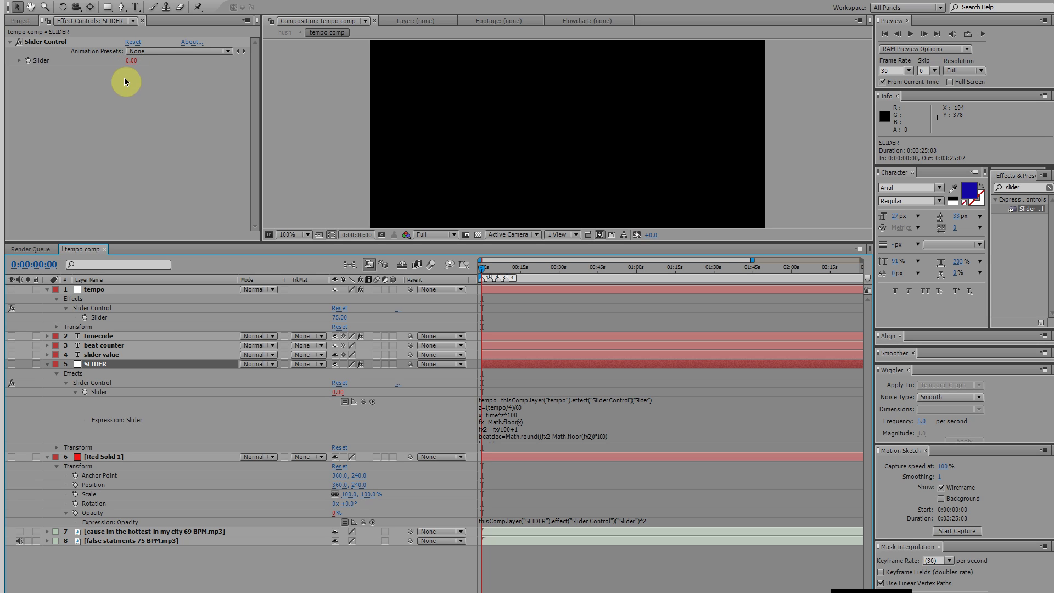
mouse_move(326, 430)
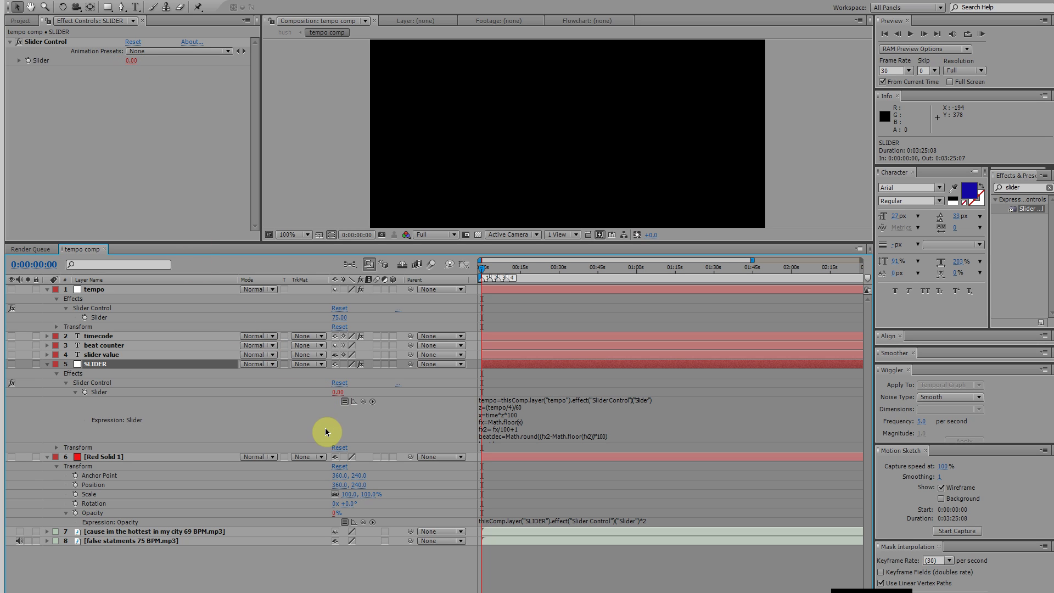
mouse_move(88, 403)
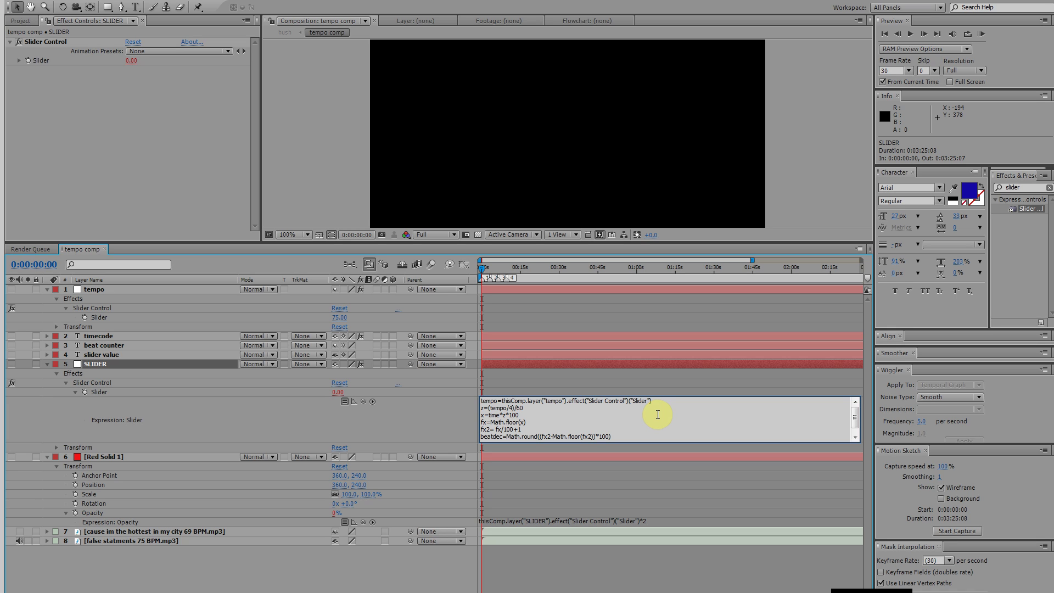
mouse_move(528, 415)
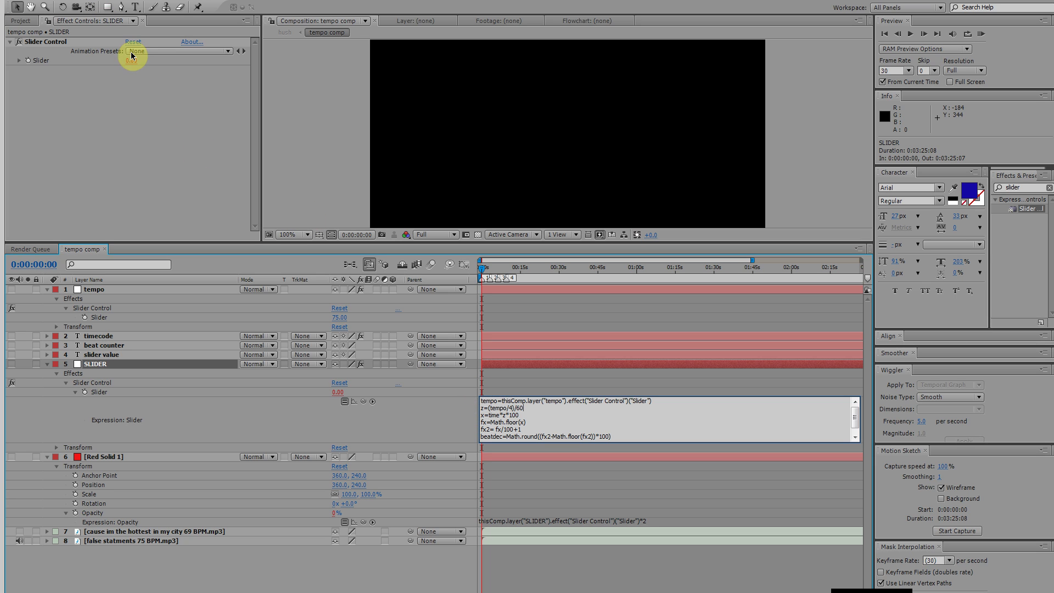
Step: Bring the SLIDER layer's beat expression ending in beatdec into the expression editor
left_click(93, 289)
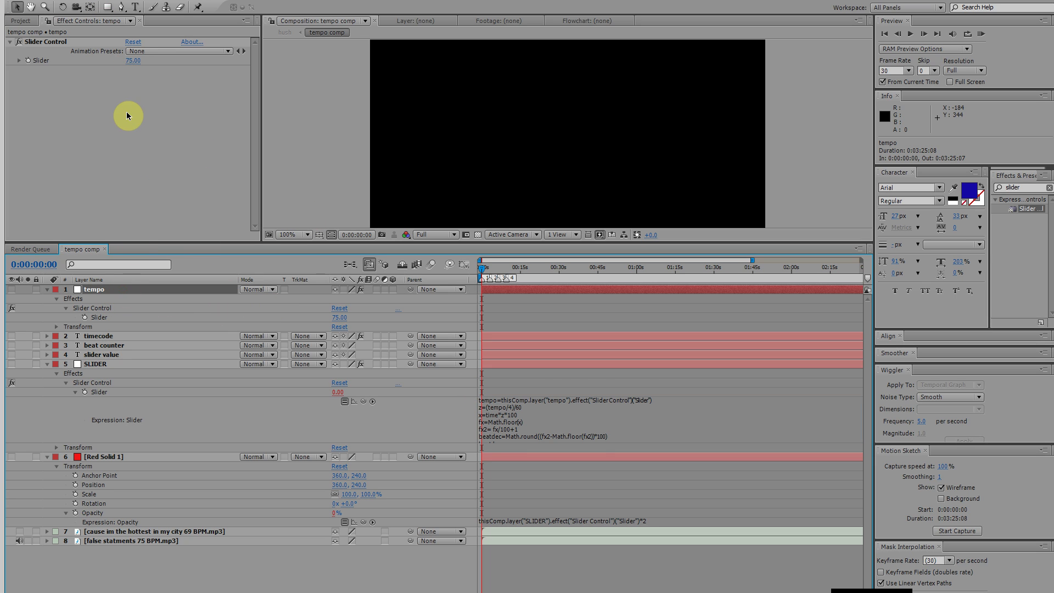
mouse_move(529, 386)
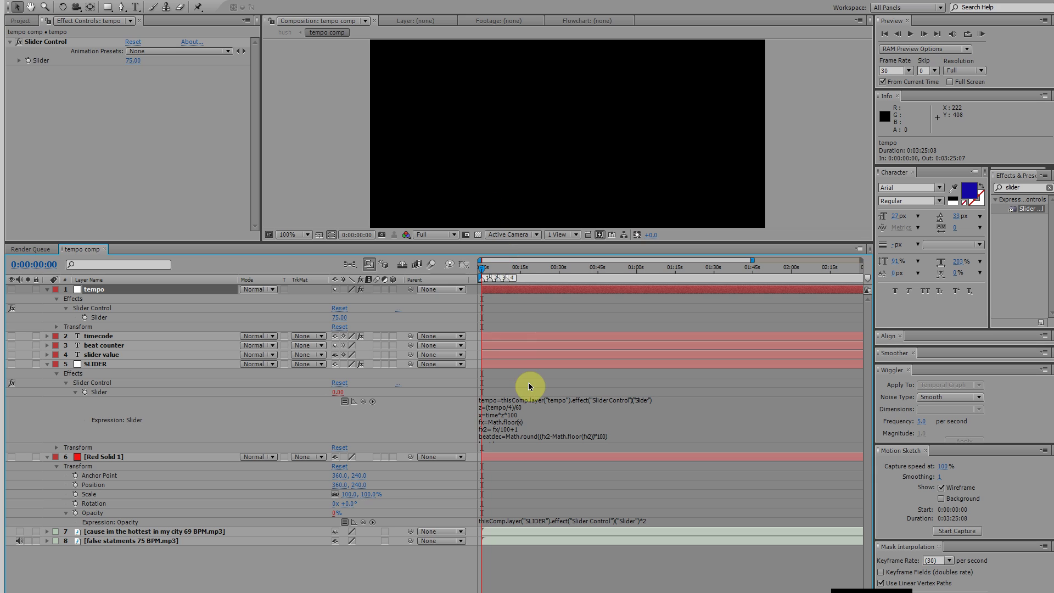
mouse_move(512, 414)
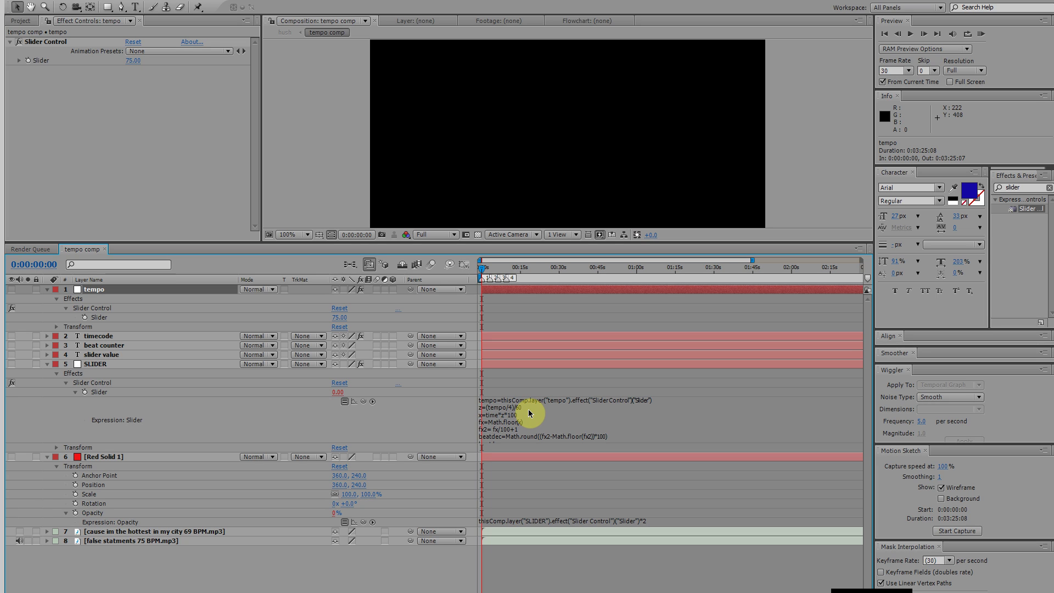
mouse_move(514, 438)
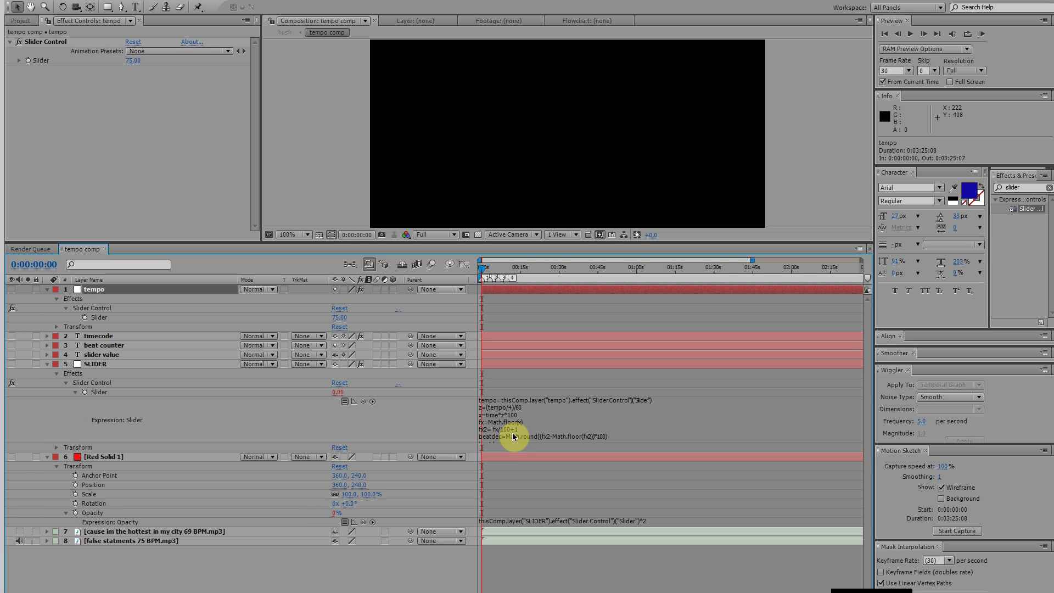
left_click(511, 417)
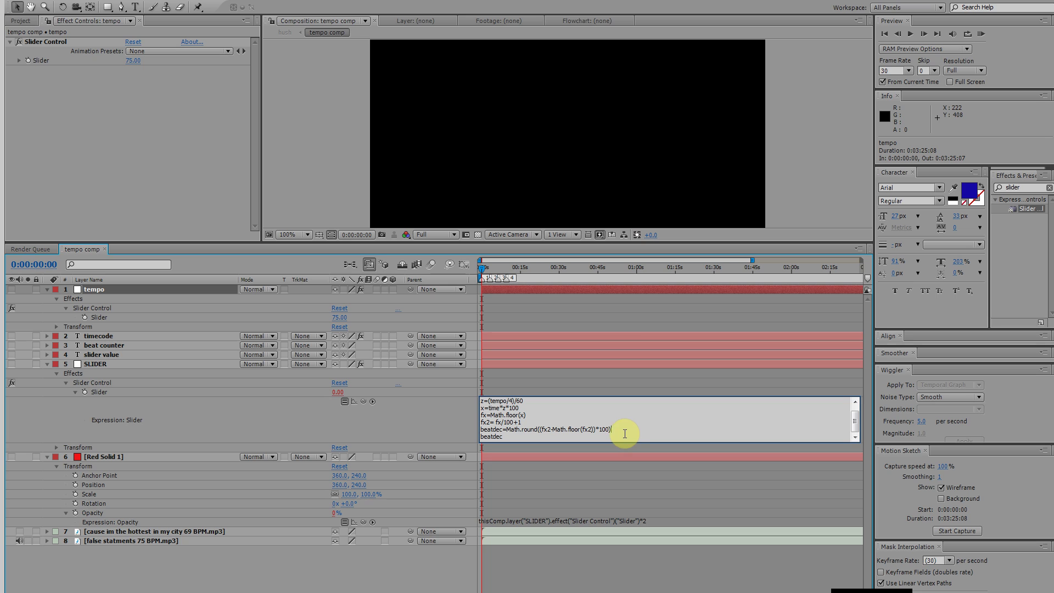
mouse_move(392, 418)
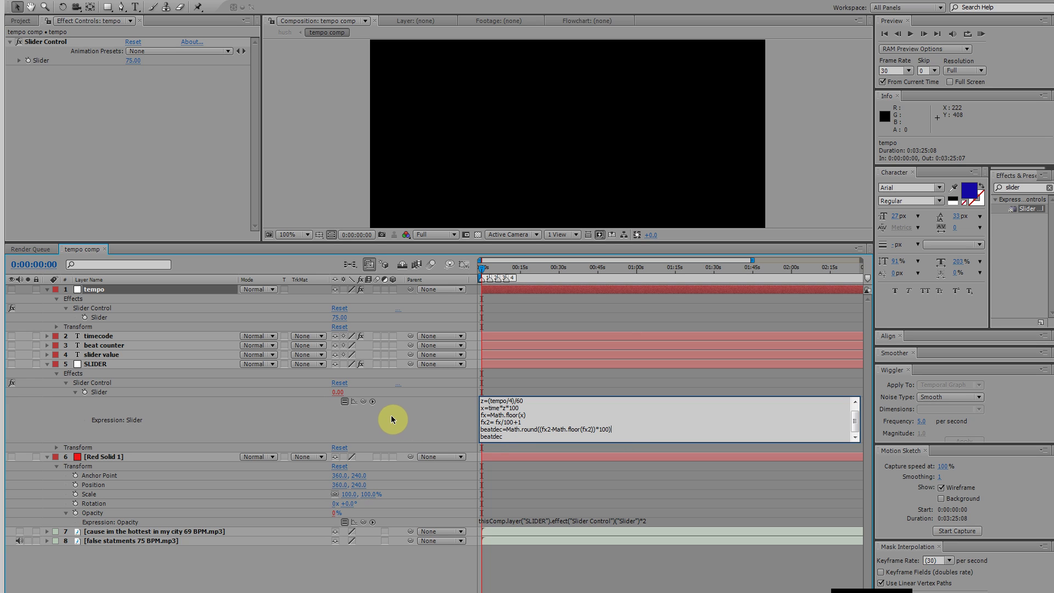
mouse_move(13, 351)
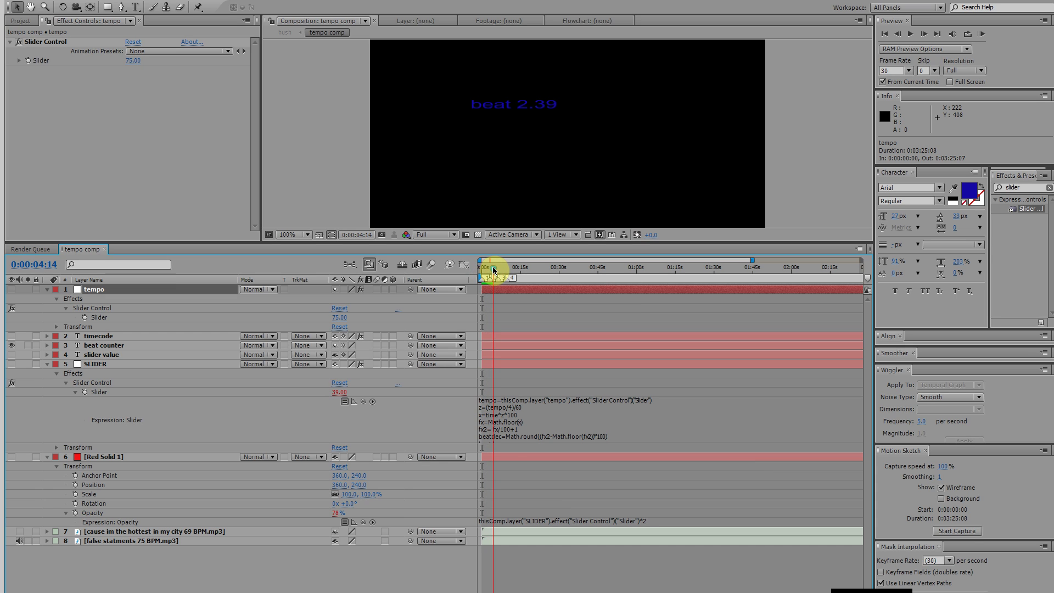
Step: Show the timecode and slider value layers, scrub near 7-8 s to check the red solid, then return to time zero
left_click(492, 268)
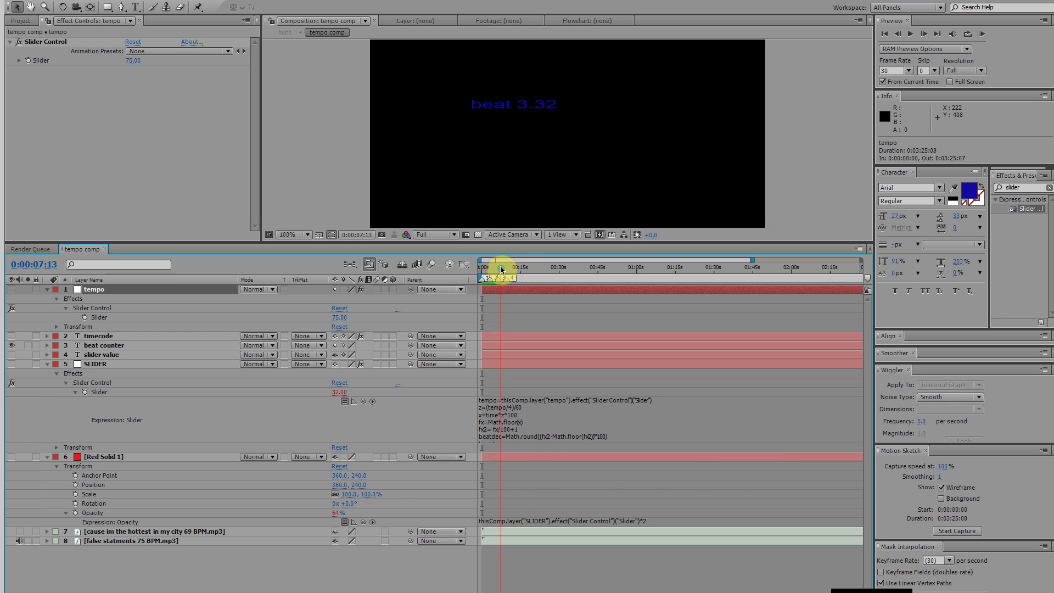
left_click(500, 269)
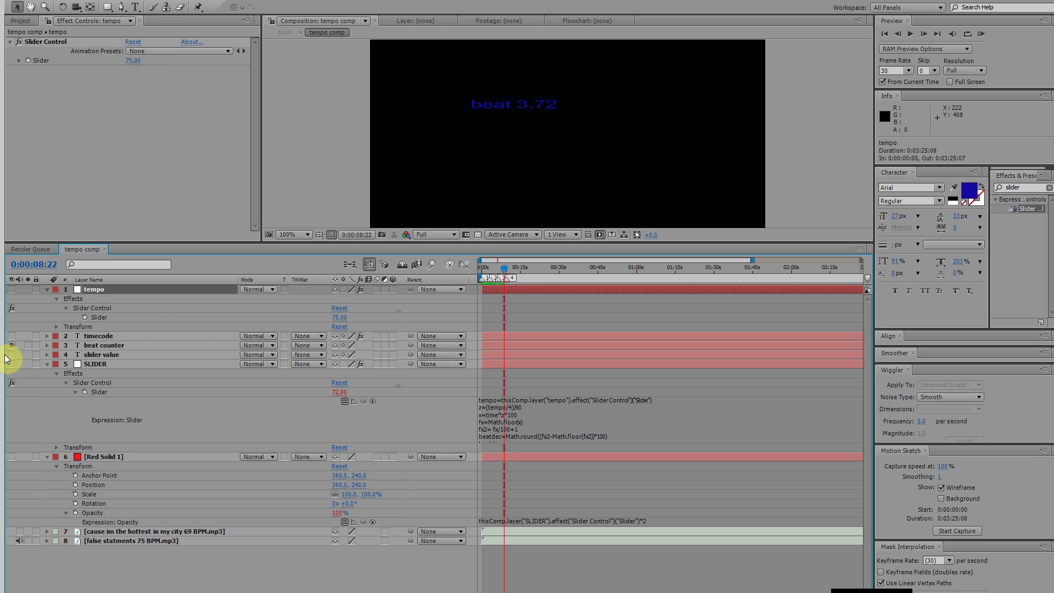
left_click(10, 336)
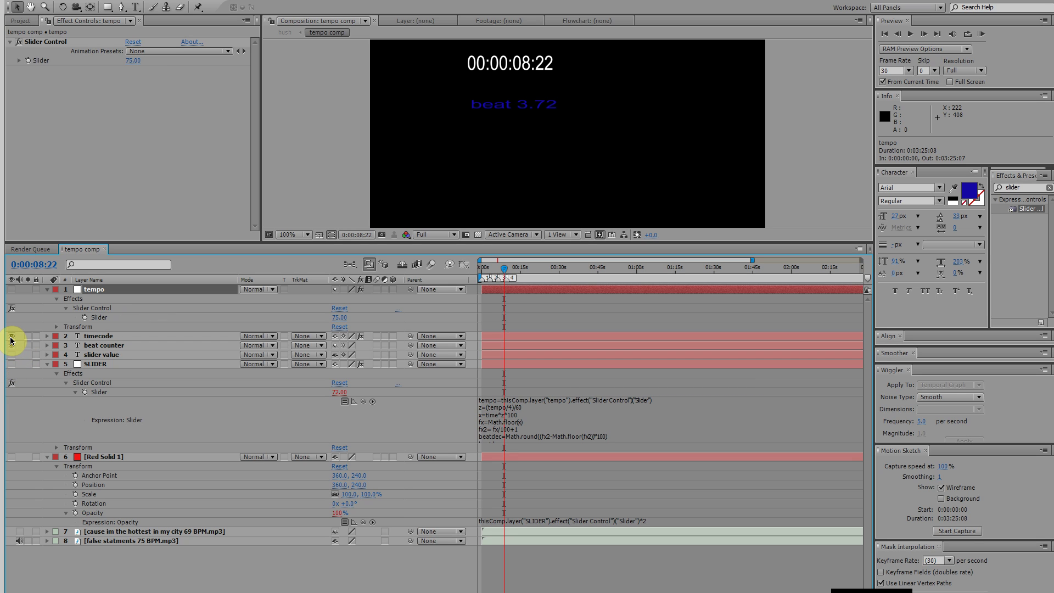
left_click(11, 354)
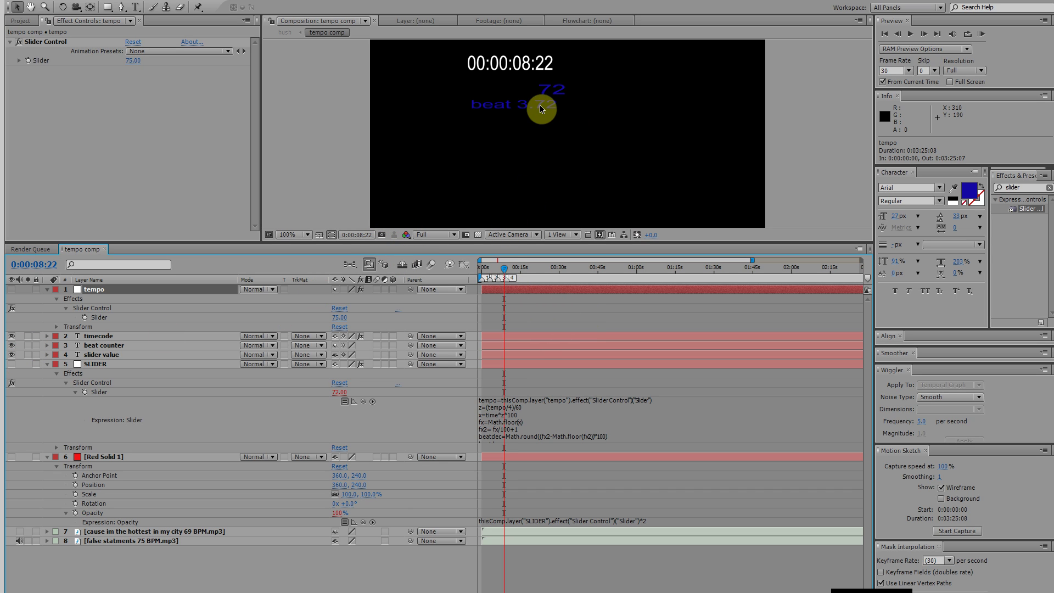
mouse_move(502, 443)
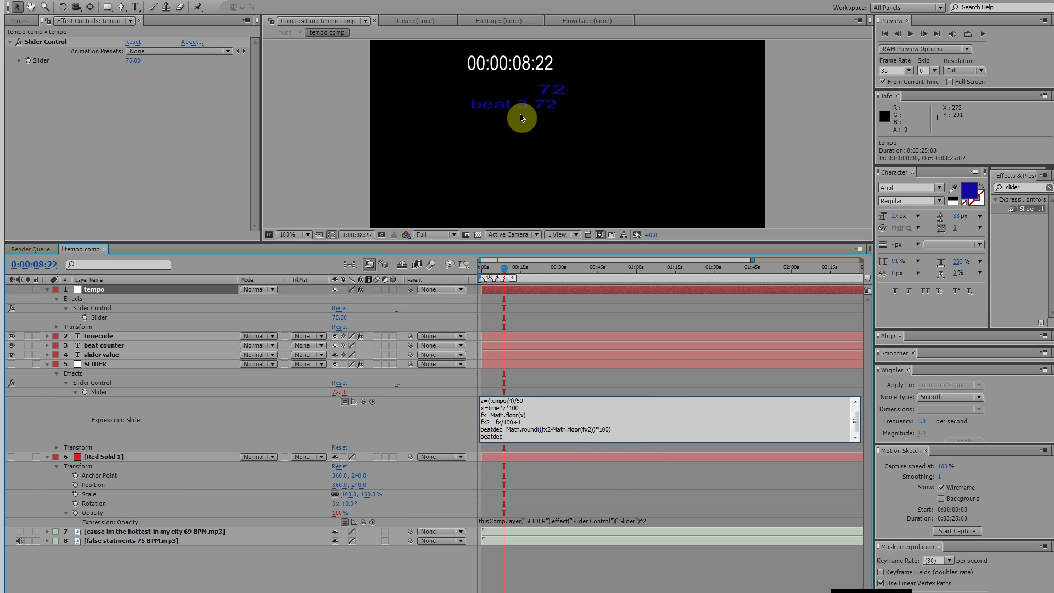
mouse_move(544, 114)
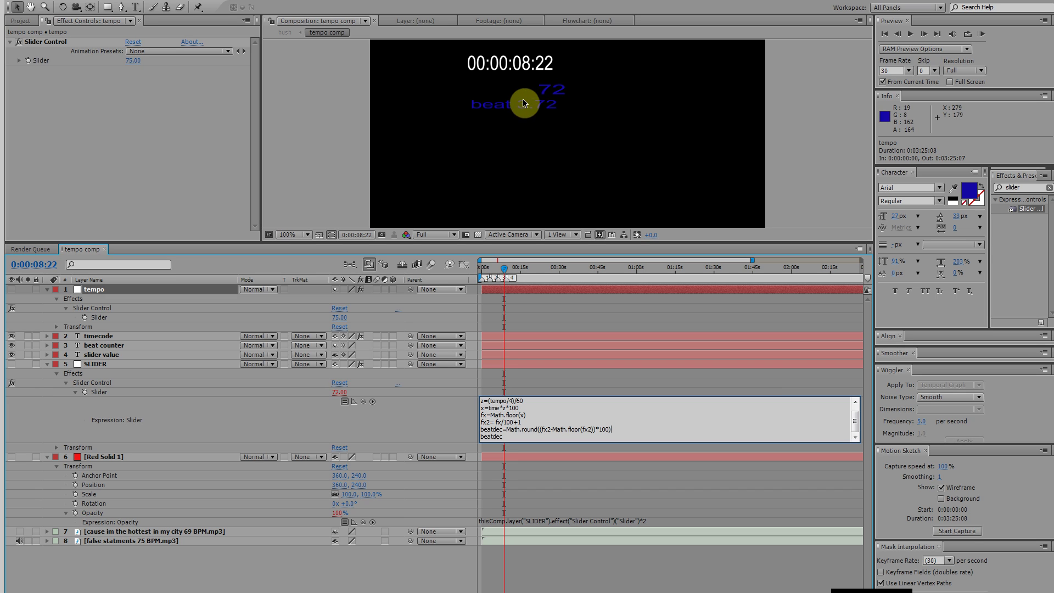
mouse_move(532, 114)
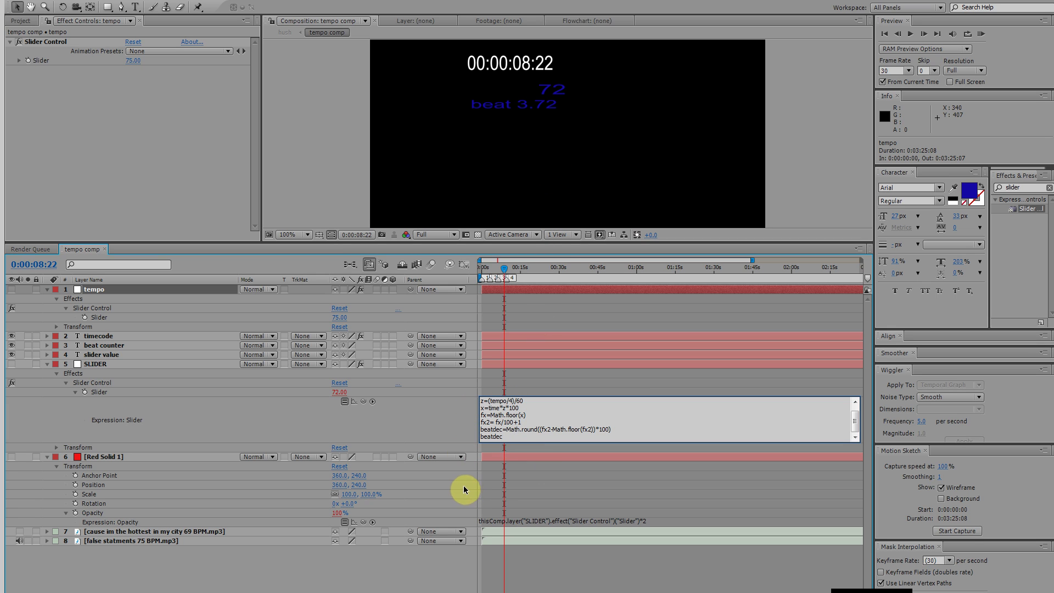
mouse_move(132, 389)
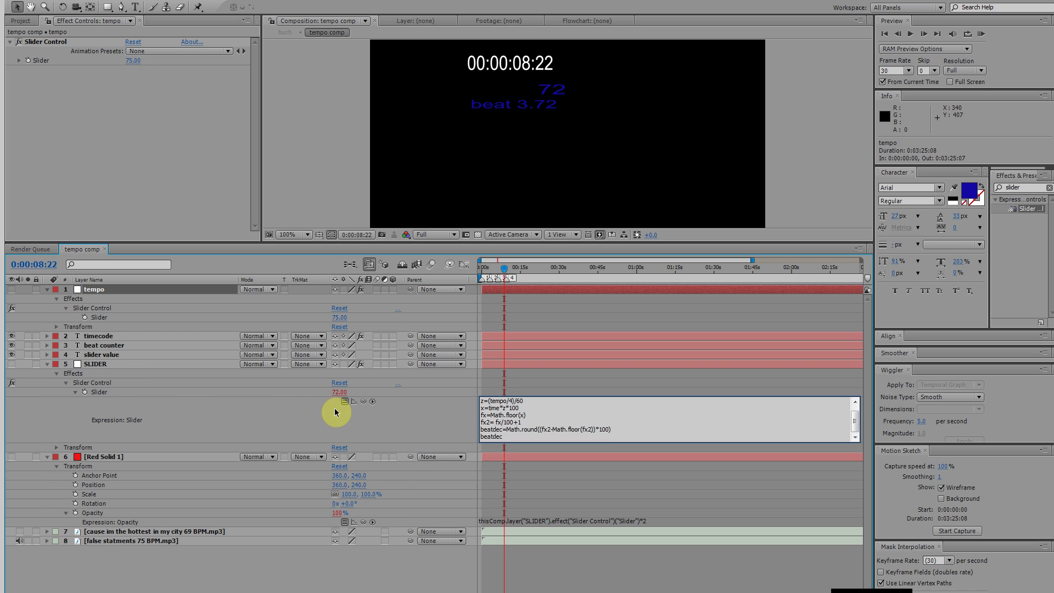
mouse_move(367, 397)
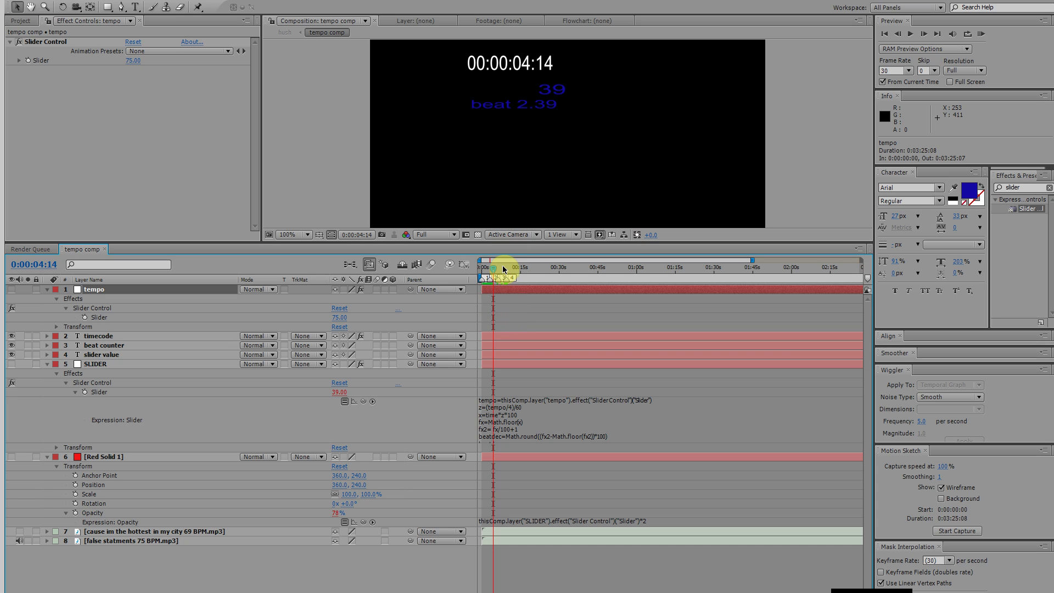
left_click(480, 273)
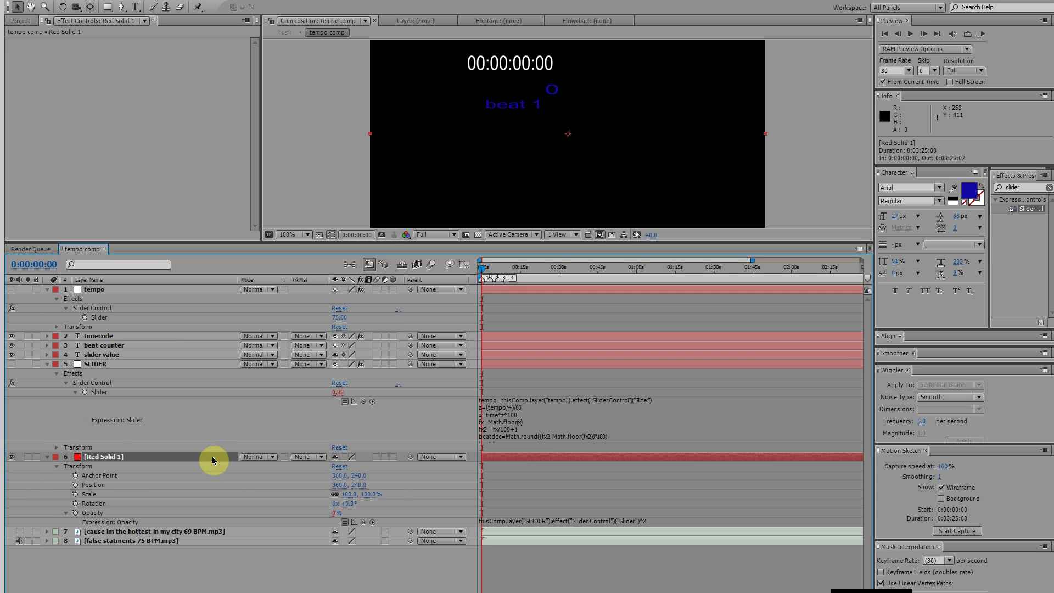
mouse_move(222, 530)
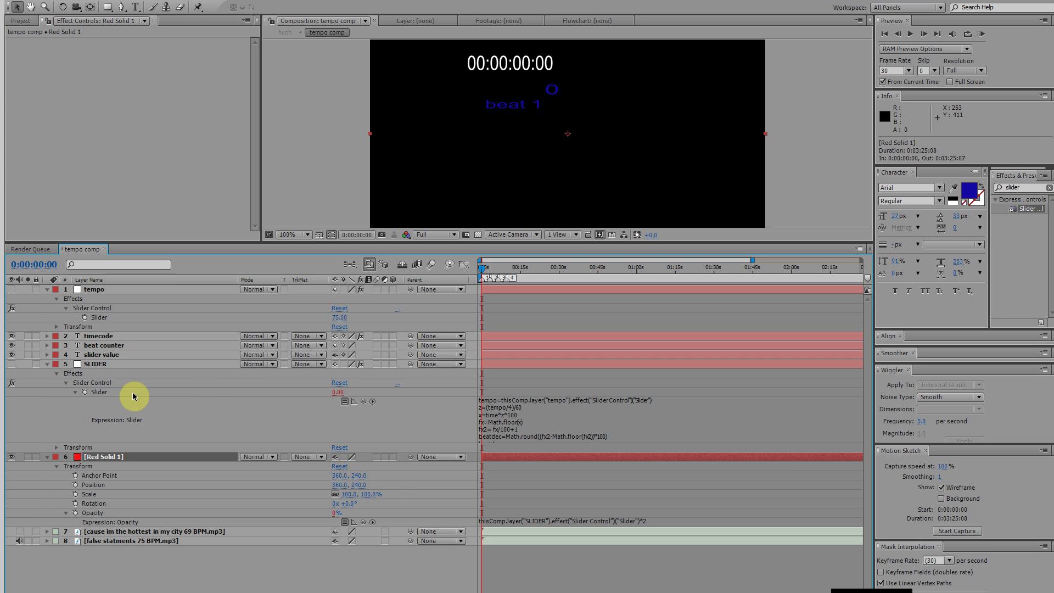
mouse_move(176, 387)
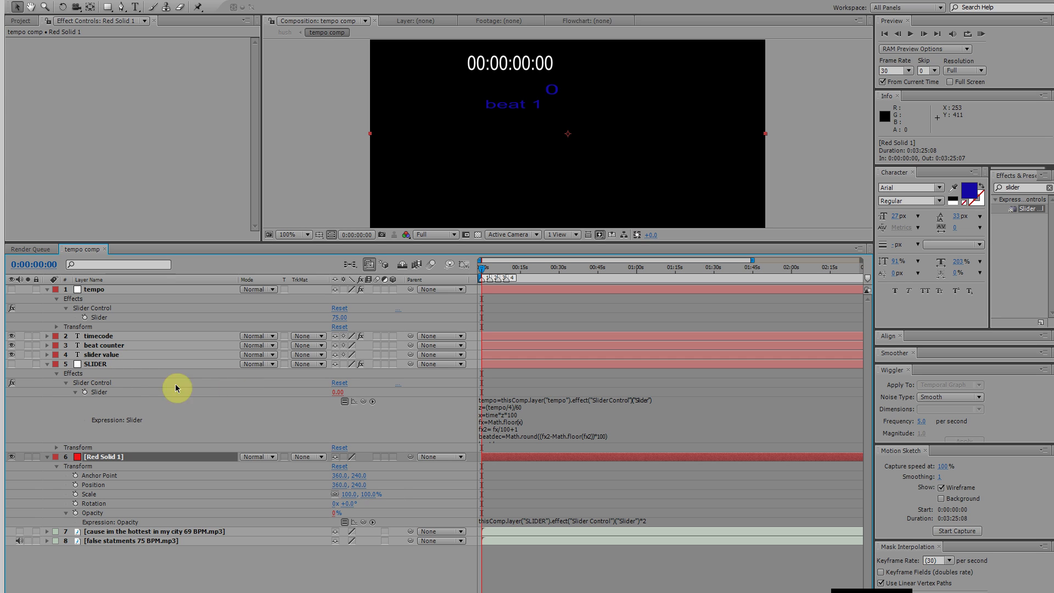
mouse_move(484, 272)
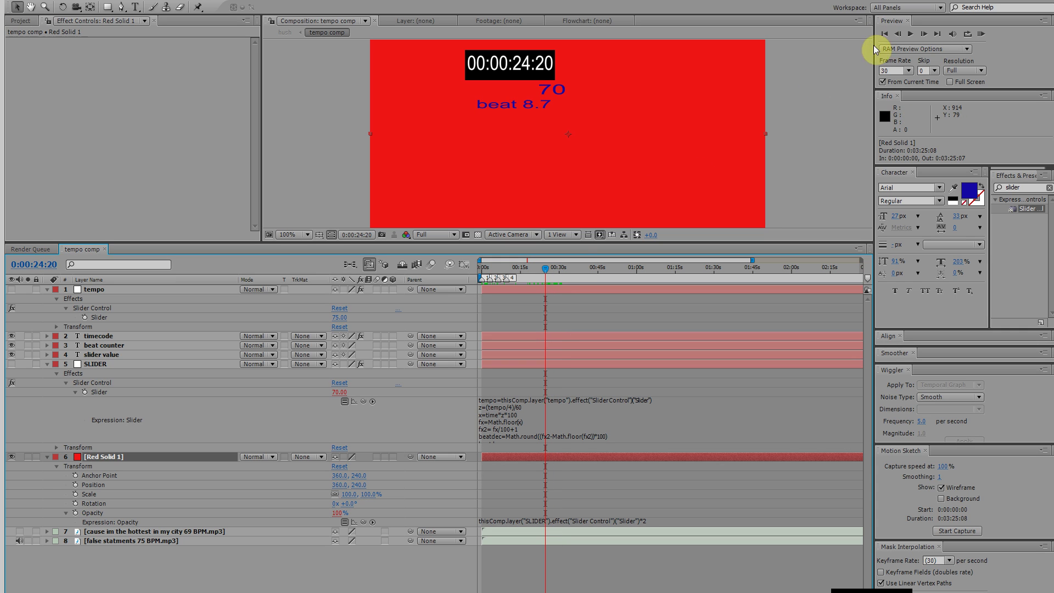
Step: RAM preview the comp at tempo 75, watching the flashes and counter, stopping at 24:20 on beat 8.7
left_click(981, 34)
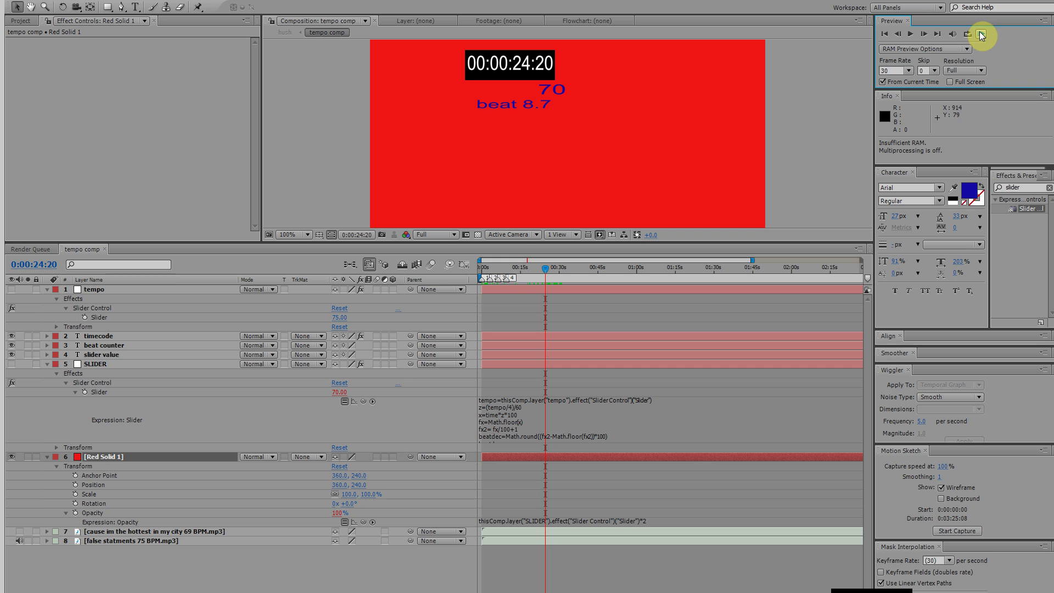
left_click(981, 34)
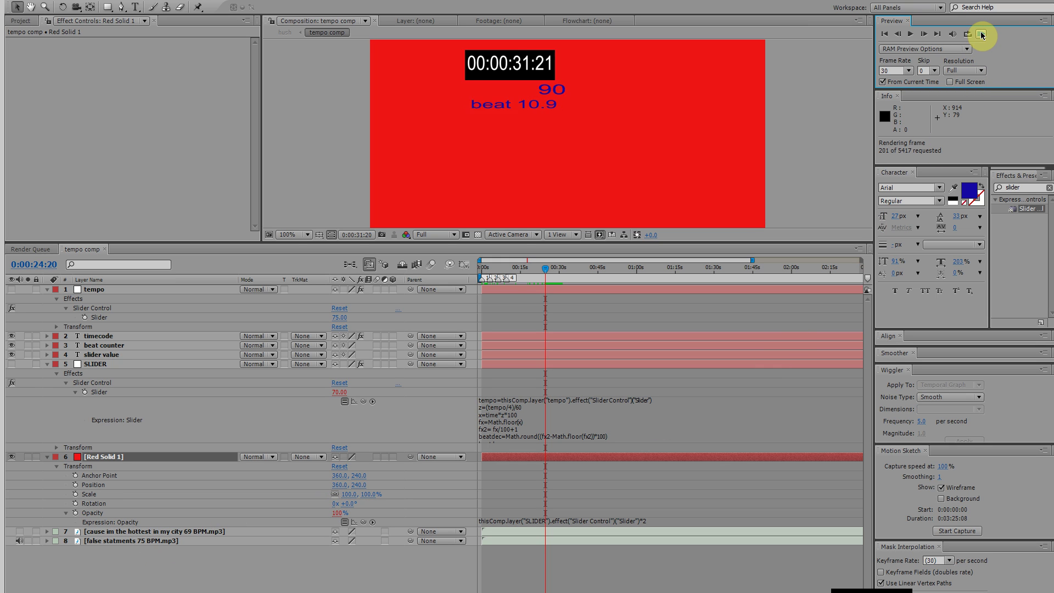
left_click(966, 34)
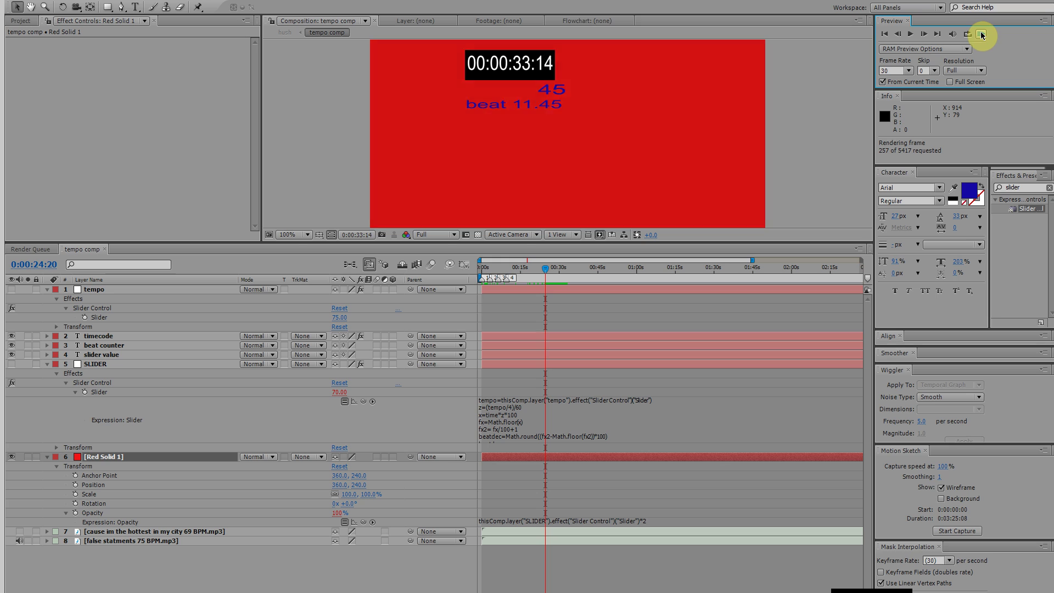
left_click(981, 34)
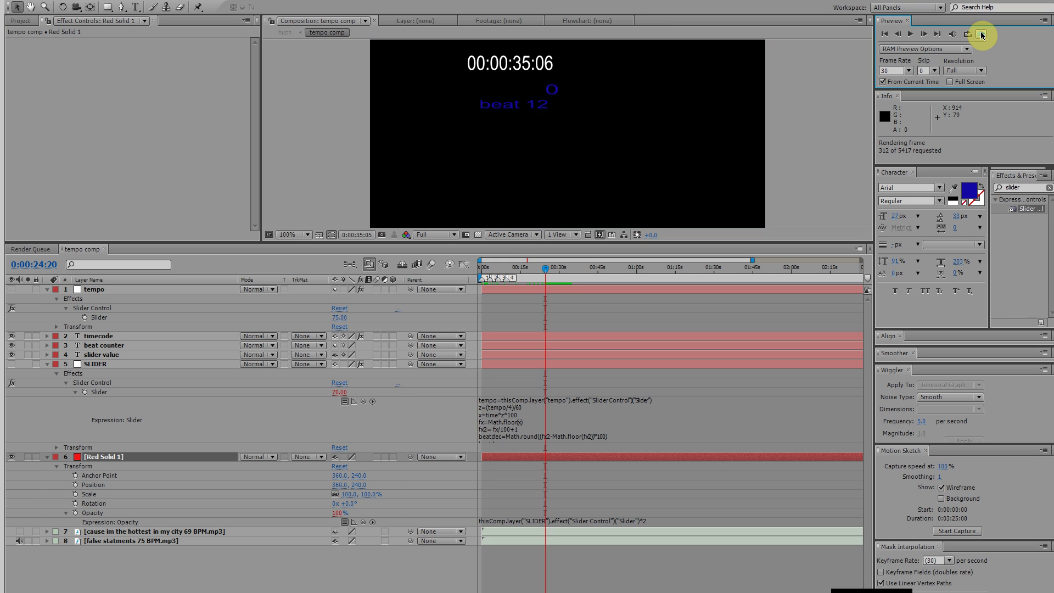
left_click(966, 34)
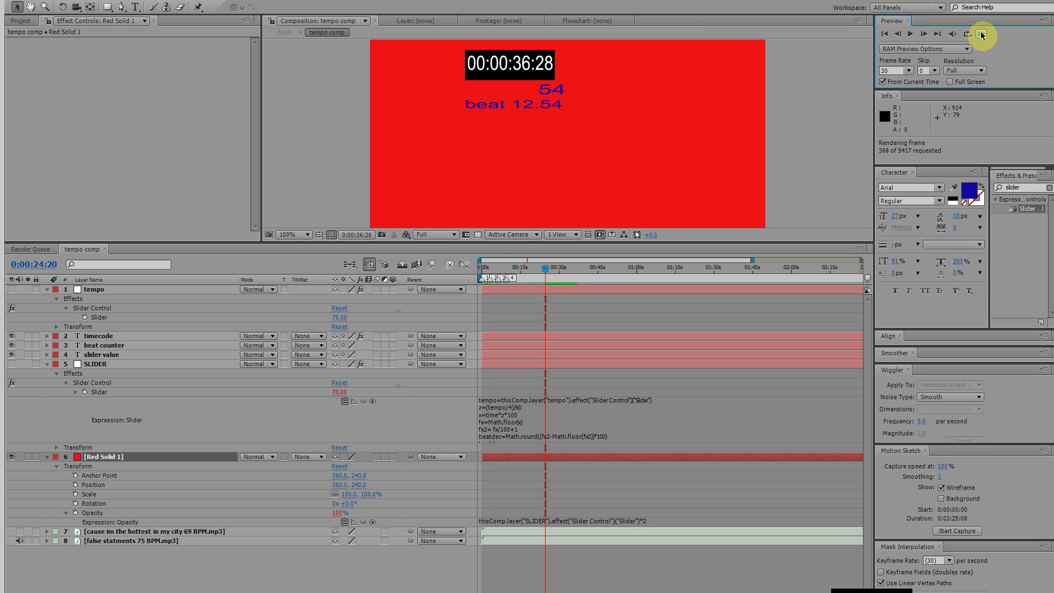
left_click(965, 34)
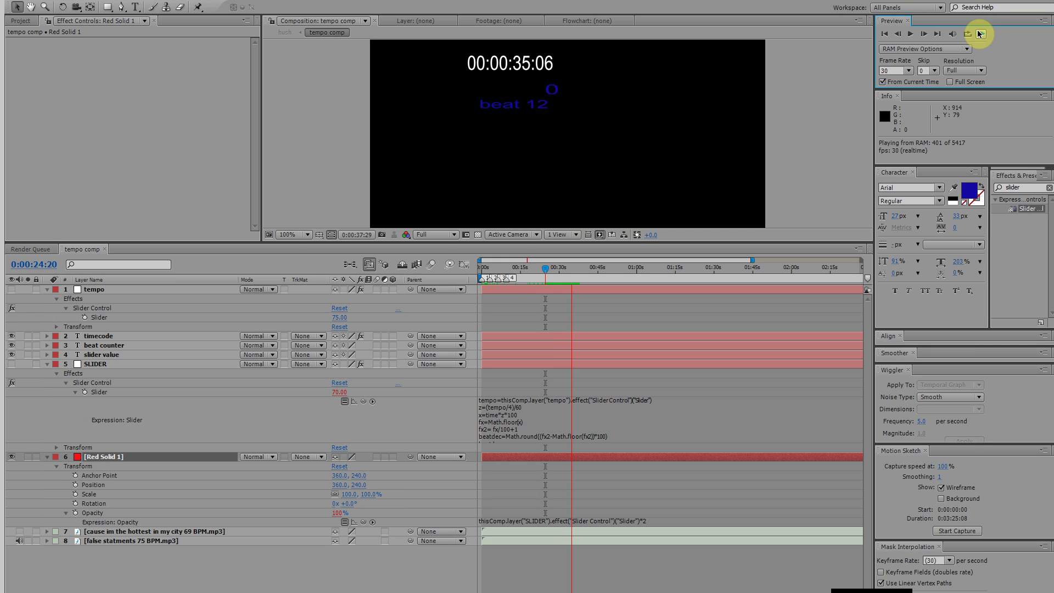
left_click(980, 34)
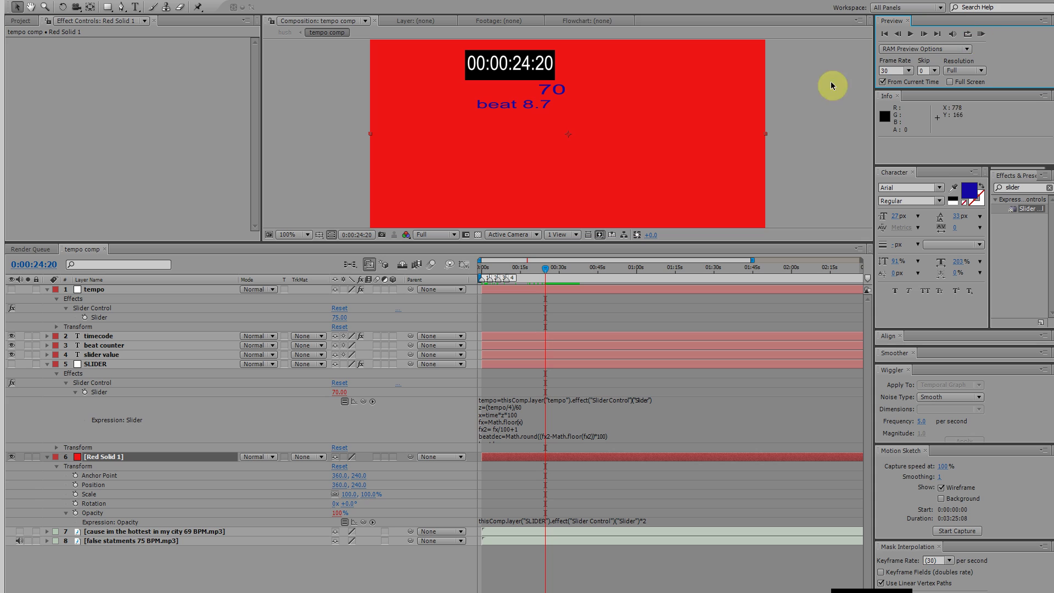
mouse_move(534, 259)
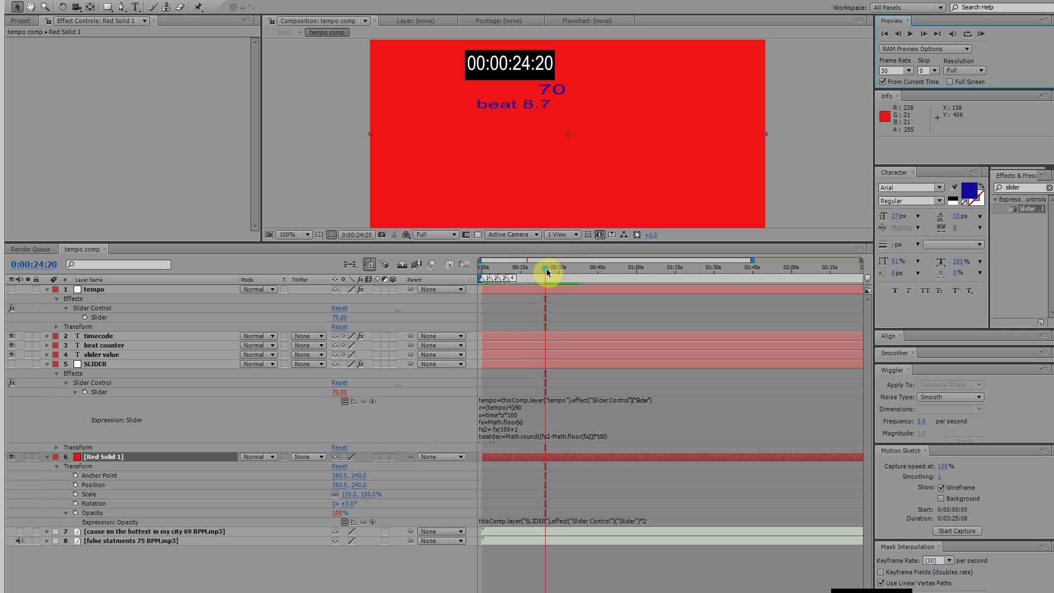
Step: Set the current time to 0:00:25:18 where beat 9 lands and the solid is dark
left_click(550, 275)
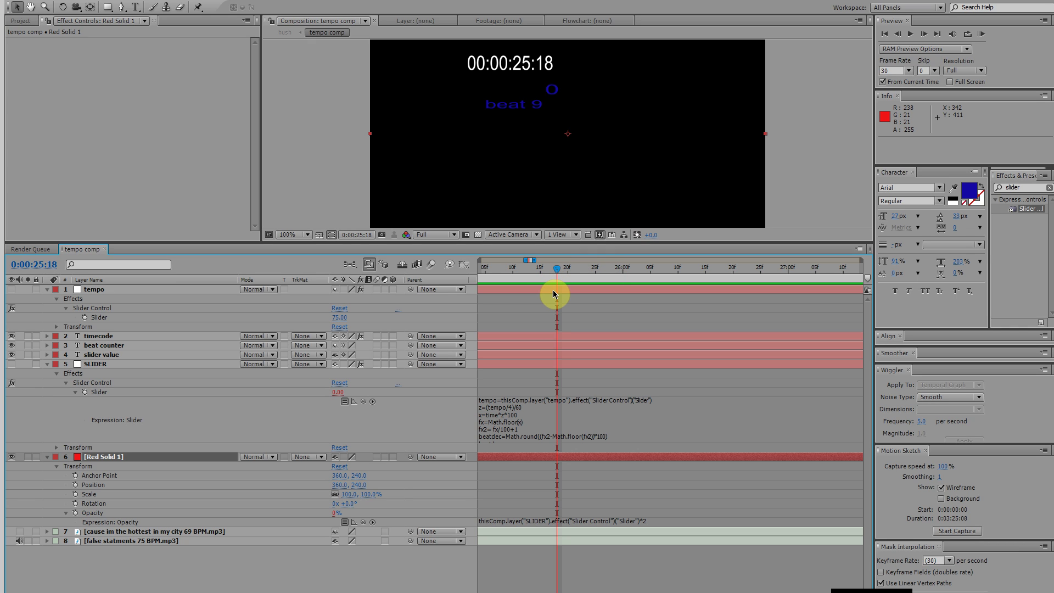
mouse_move(551, 279)
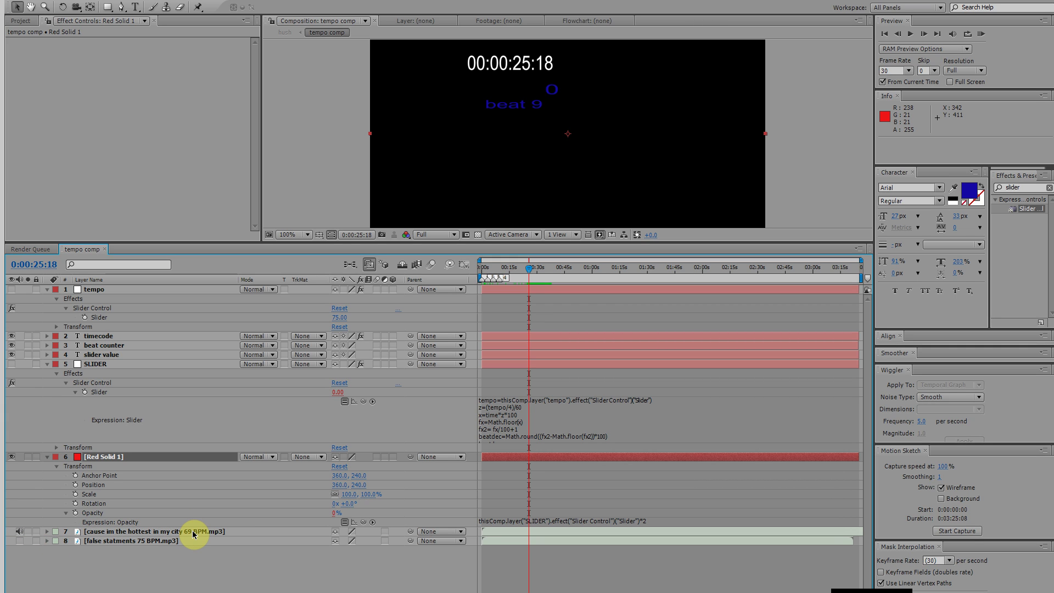
mouse_move(303, 505)
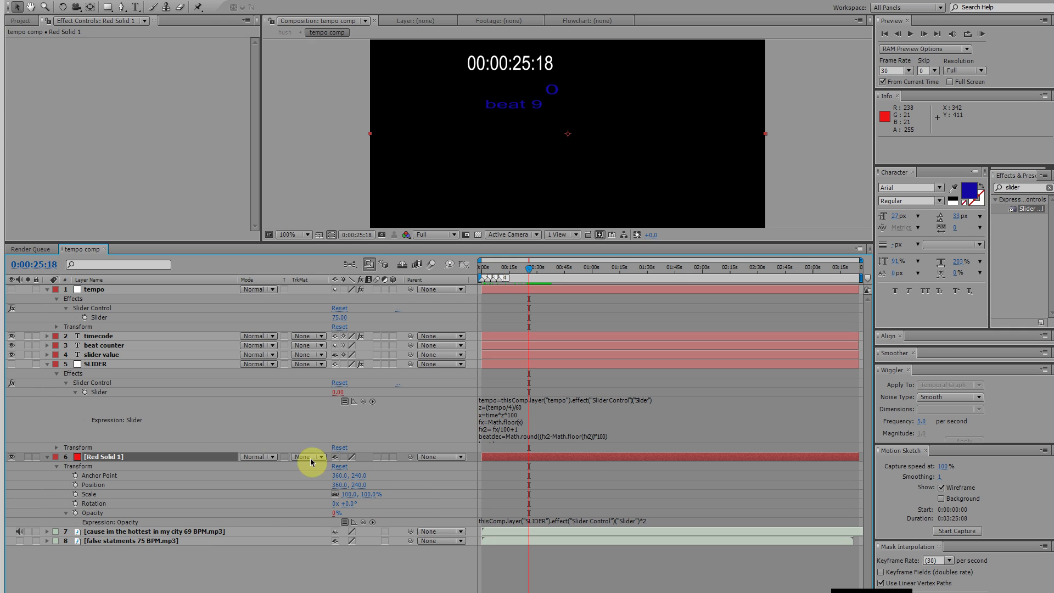
mouse_move(541, 457)
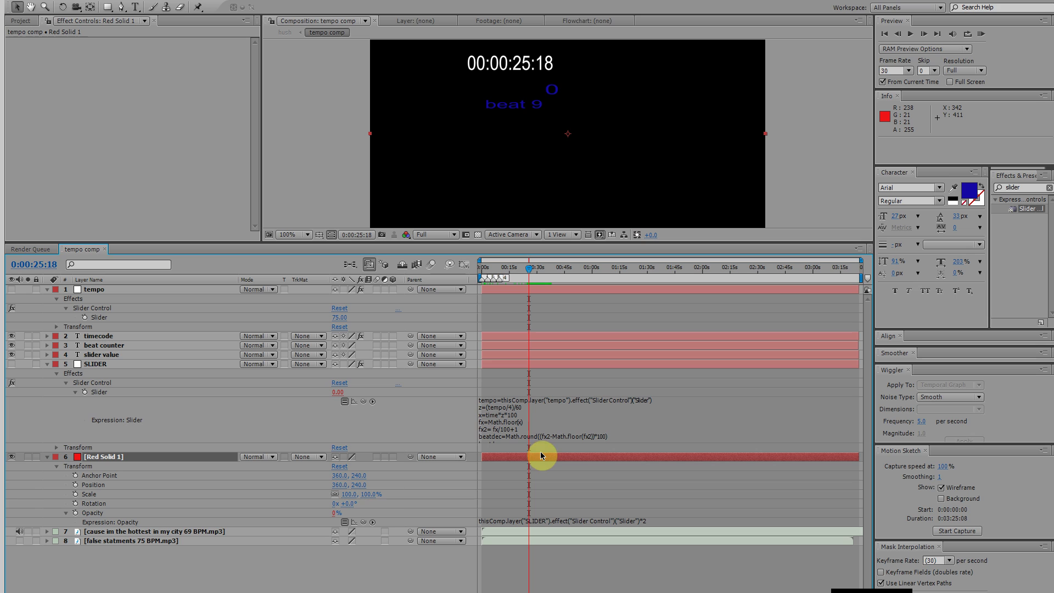
mouse_move(173, 394)
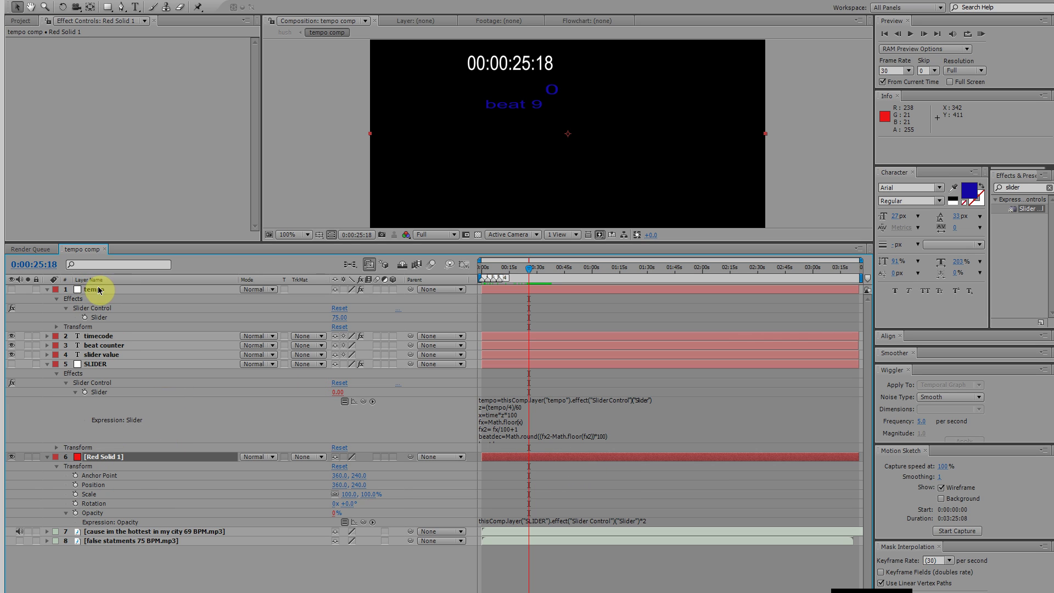
Step: Lower the tempo layer's slider from 75 to 69 to match the 69 BPM track
left_click(92, 289)
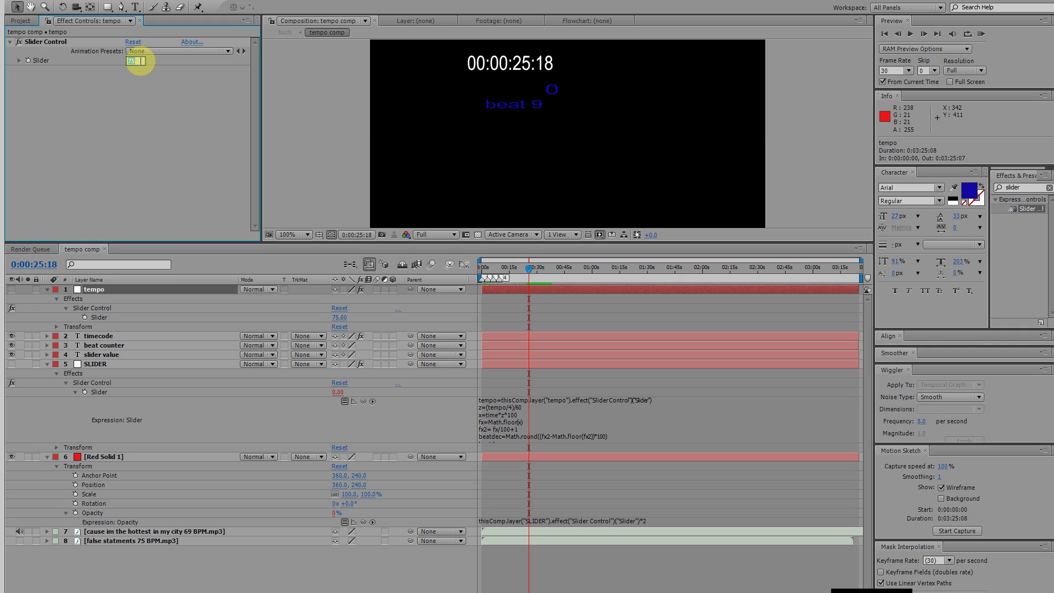
left_click_drag(141, 61, 133, 60)
type("69")
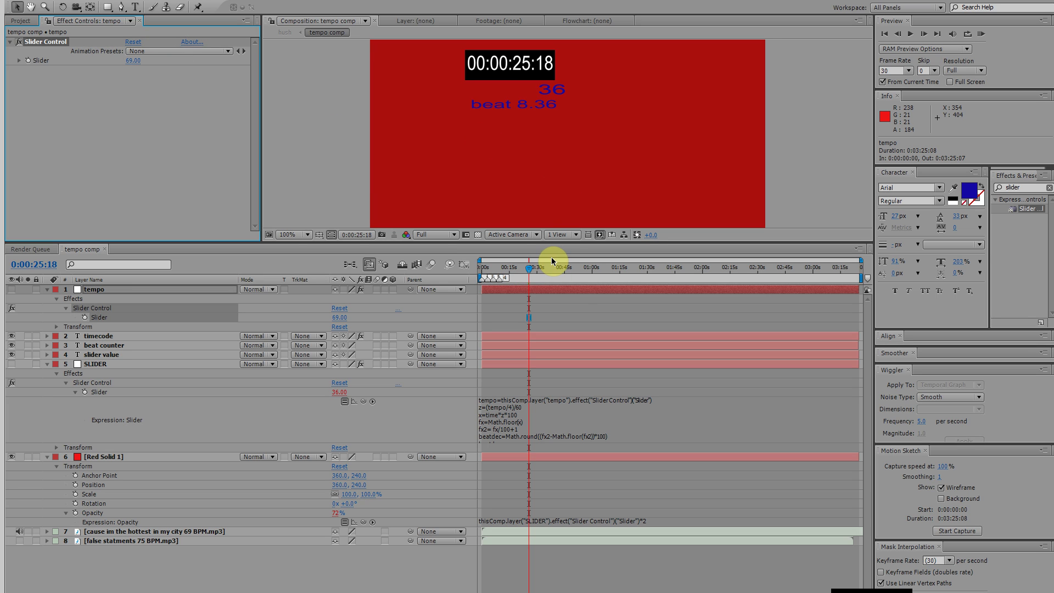
mouse_move(504, 303)
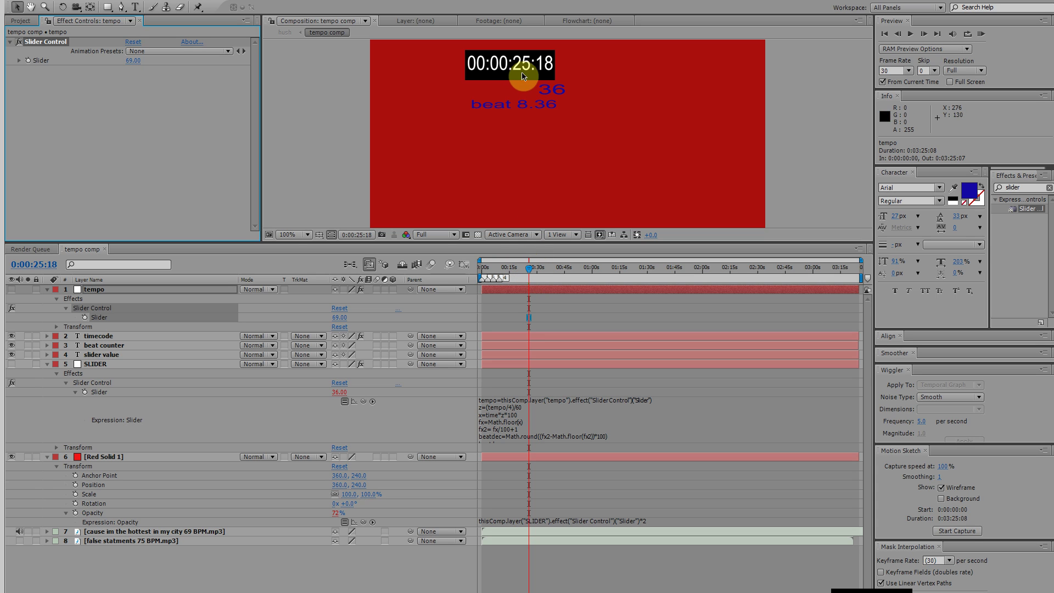
mouse_move(583, 262)
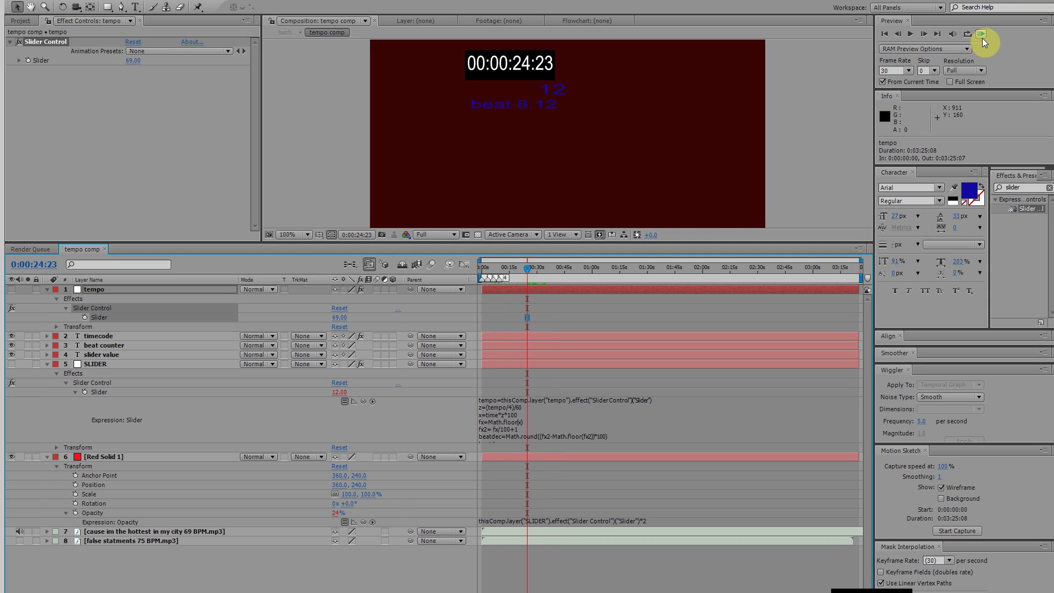
Step: RAM preview the comp at tempo 69 from 24:23 through about 43:20, checking flashes and counter
left_click(980, 34)
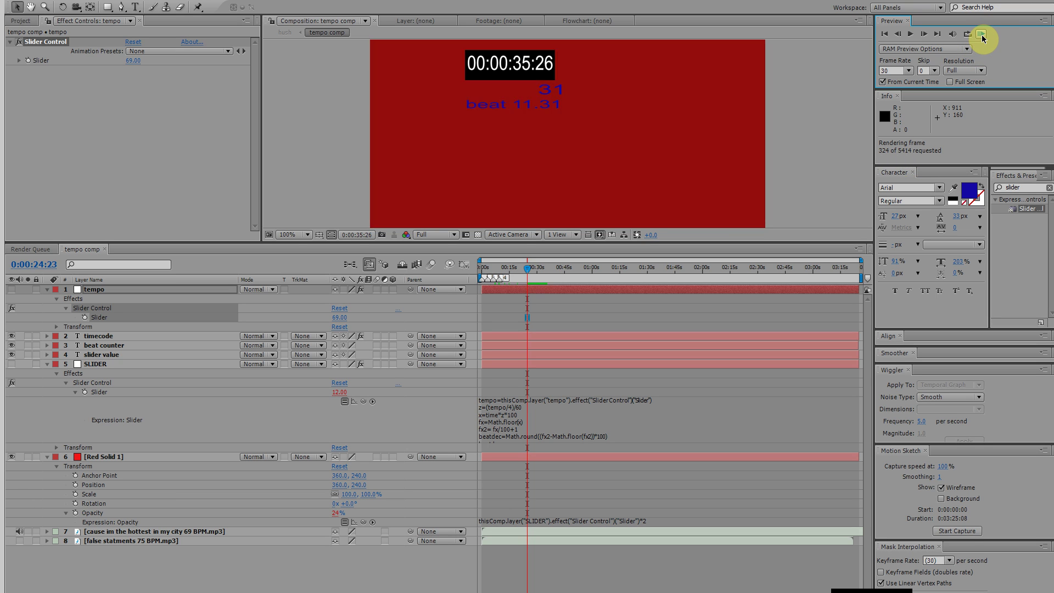
left_click(982, 34)
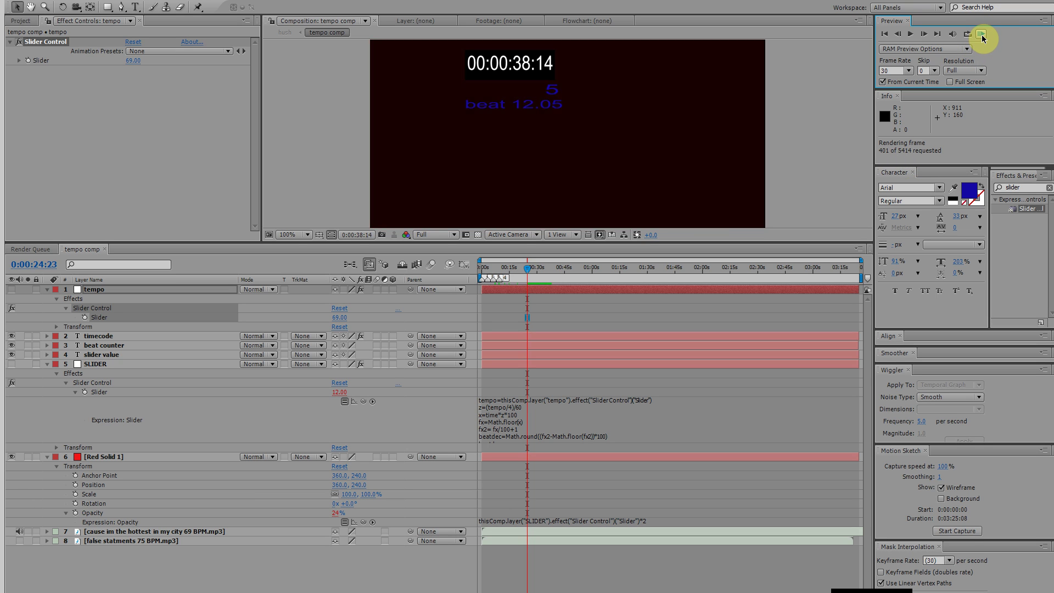
left_click(983, 34)
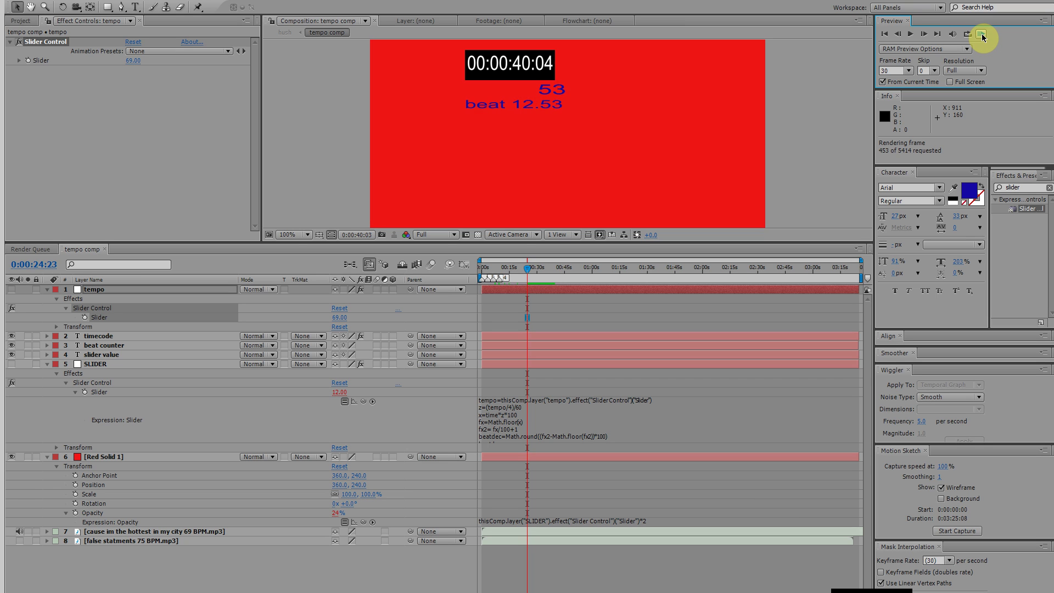
left_click(981, 35)
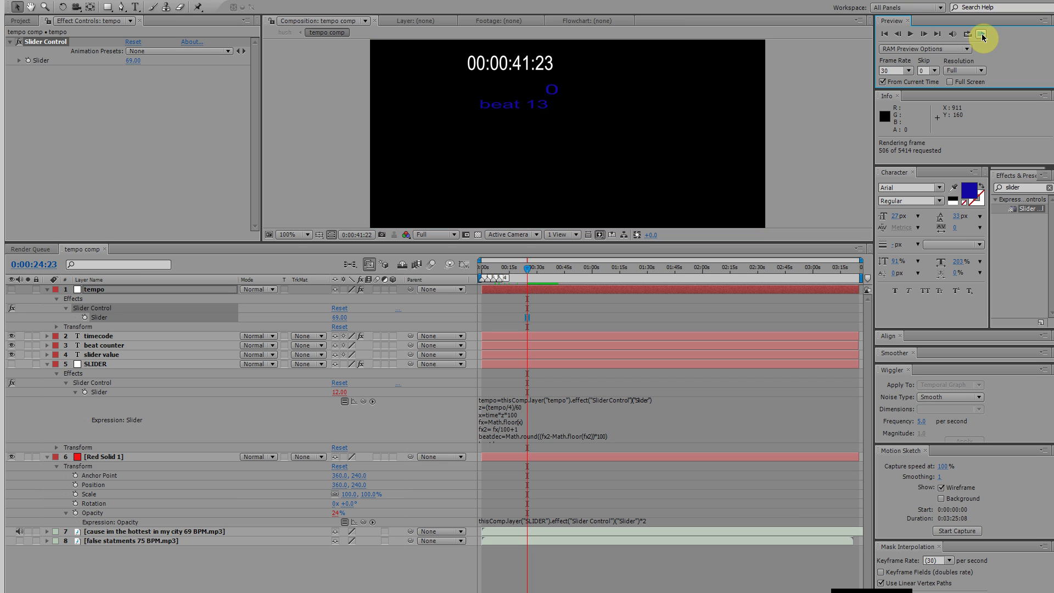
left_click(981, 34)
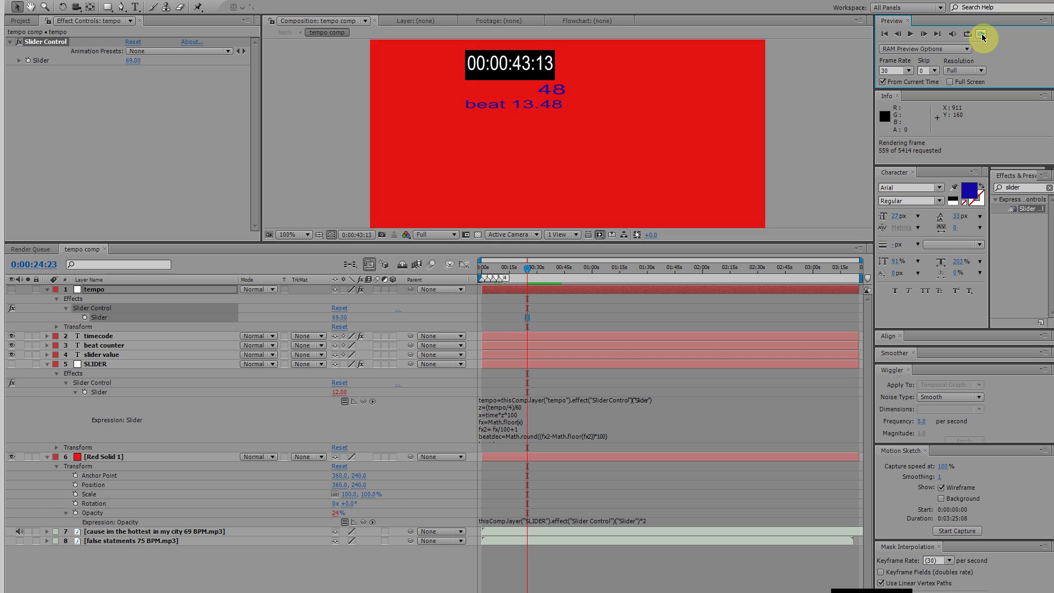
left_click(980, 37)
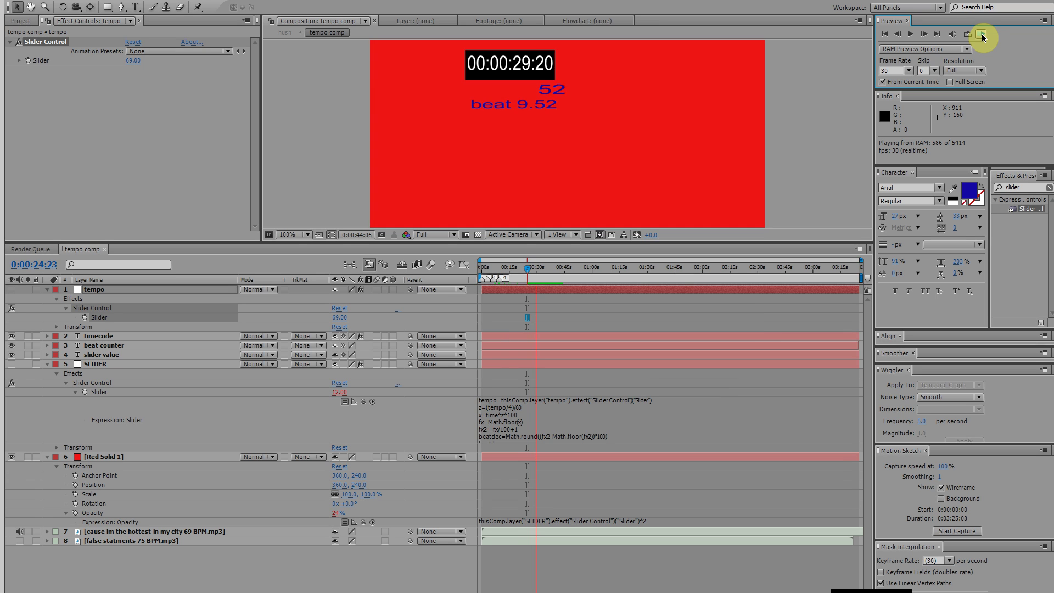
left_click(981, 36)
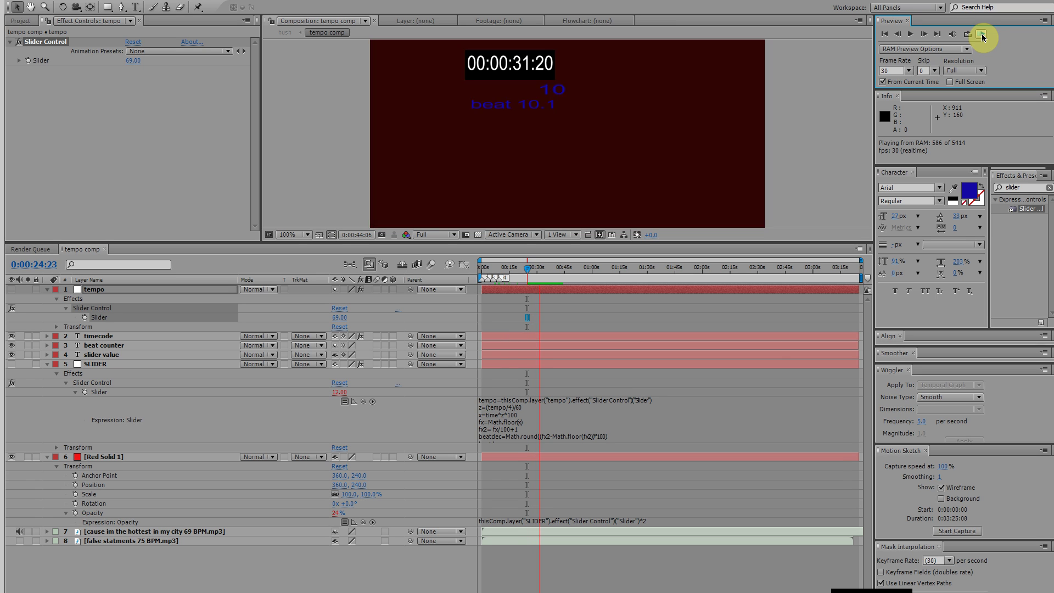
left_click(983, 34)
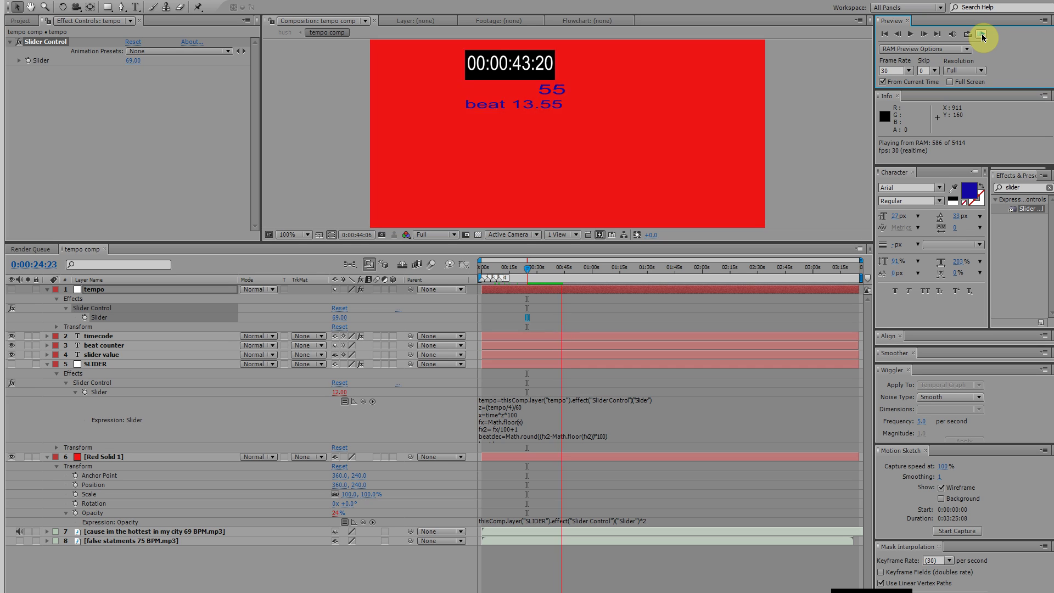
Step: Stop the preview, leaving the comp at 24:23 on beat 8.12 with the solid dark
left_click(981, 34)
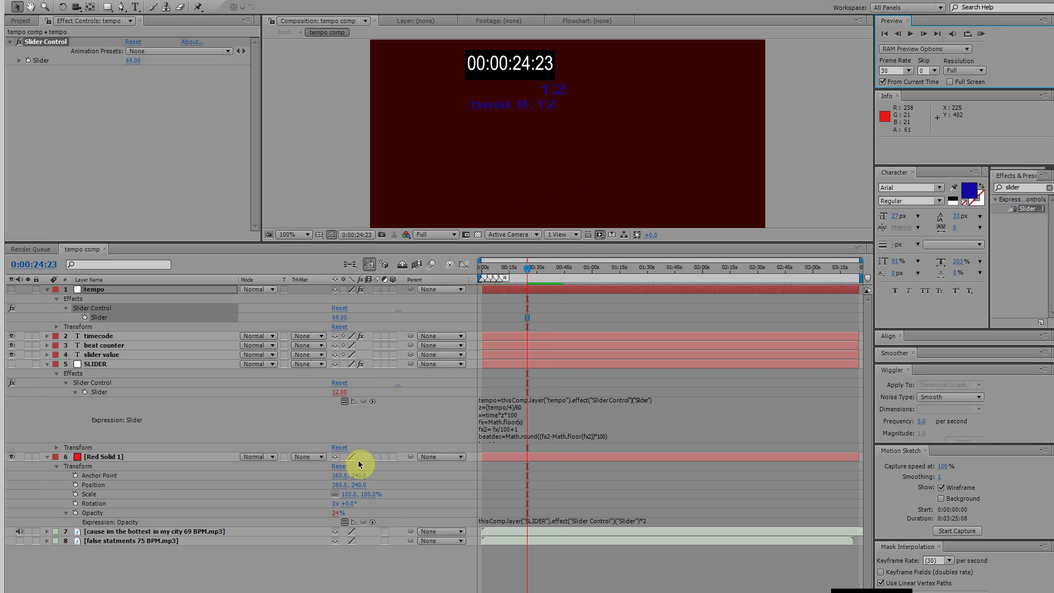
mouse_move(326, 574)
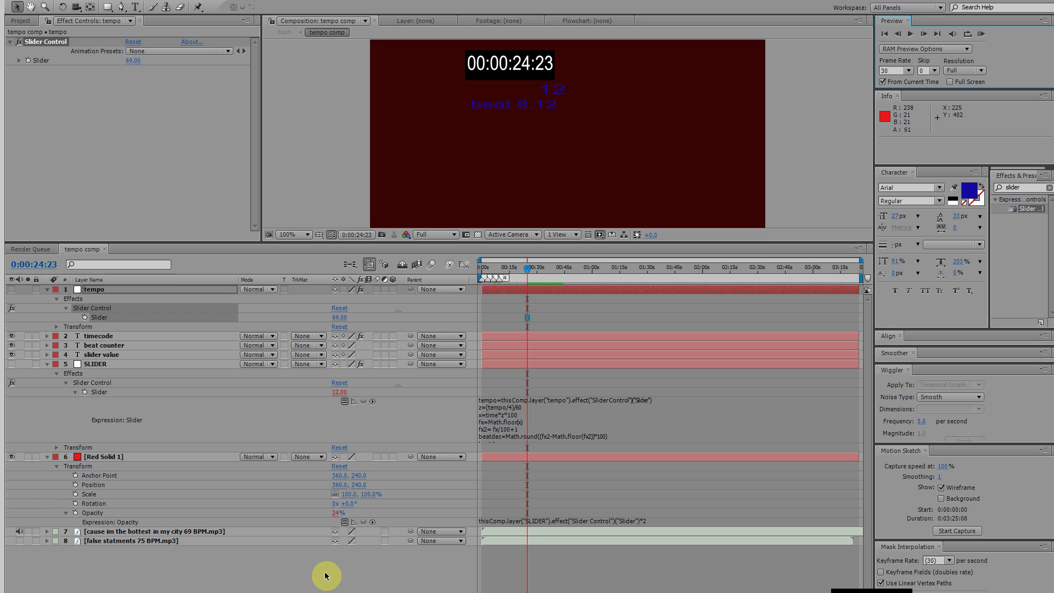
mouse_move(912, 465)
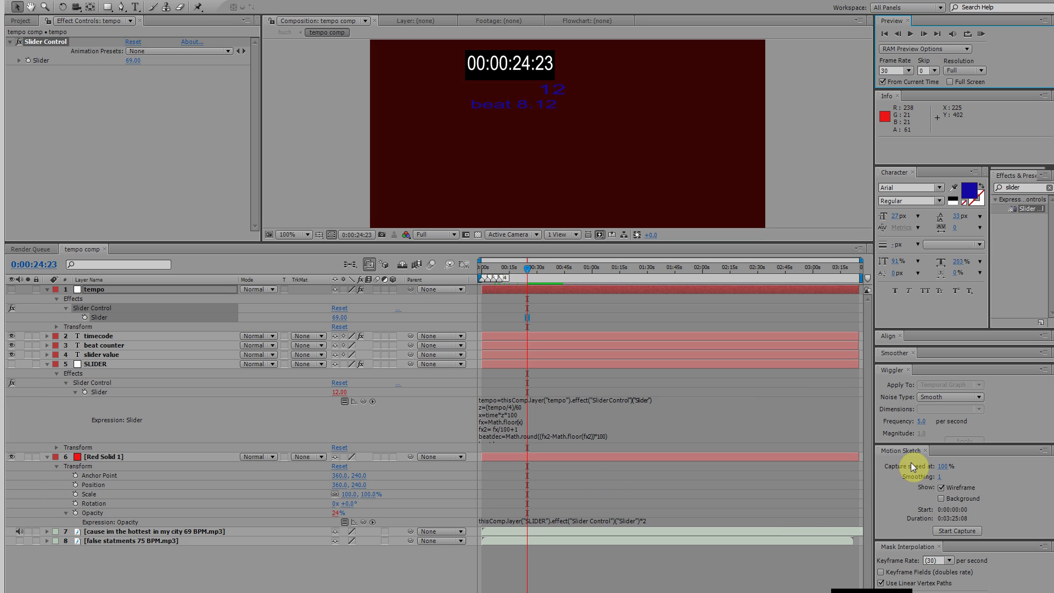